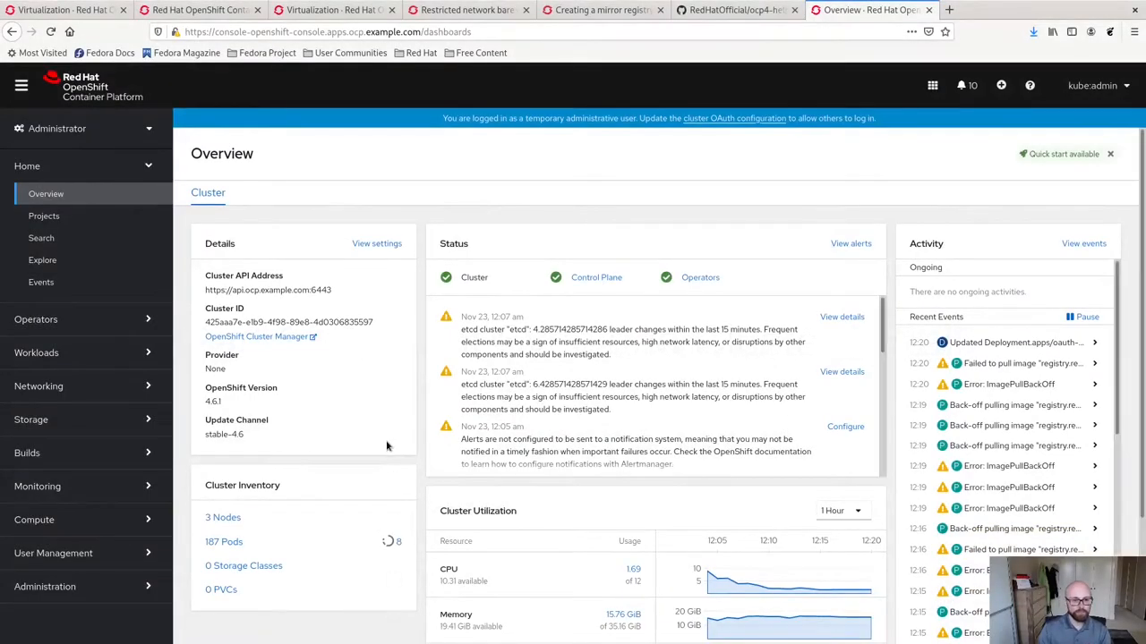
mouse_move(421, 405)
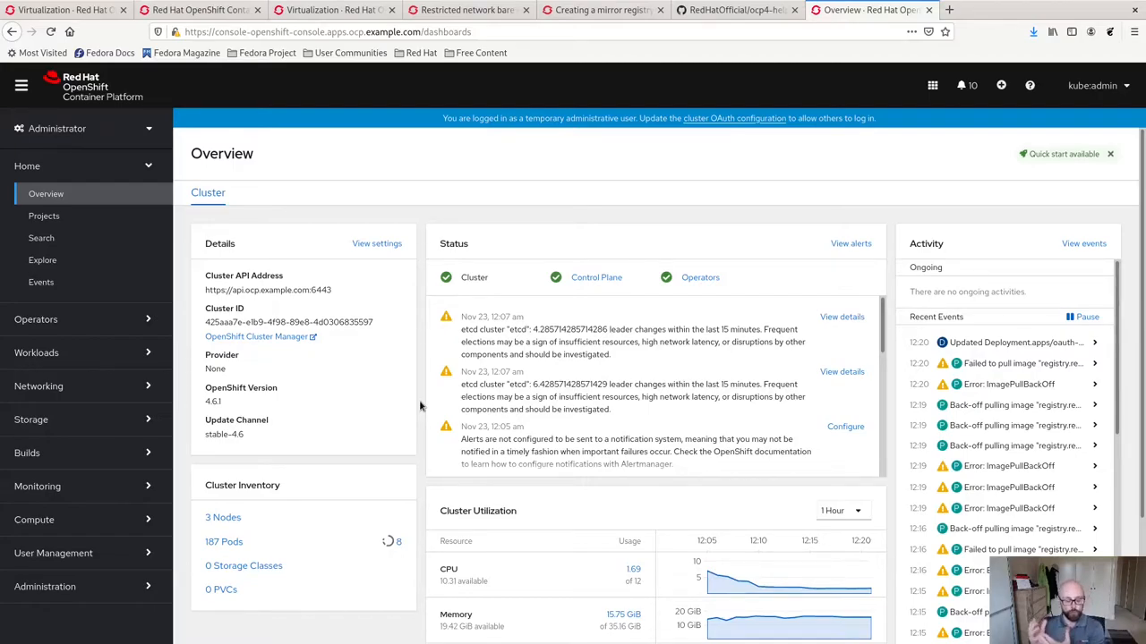
Show release 4.6.1's update paths to 4.6.3 and 4.6.4 in the stable-4.6 update graph
click(948, 10)
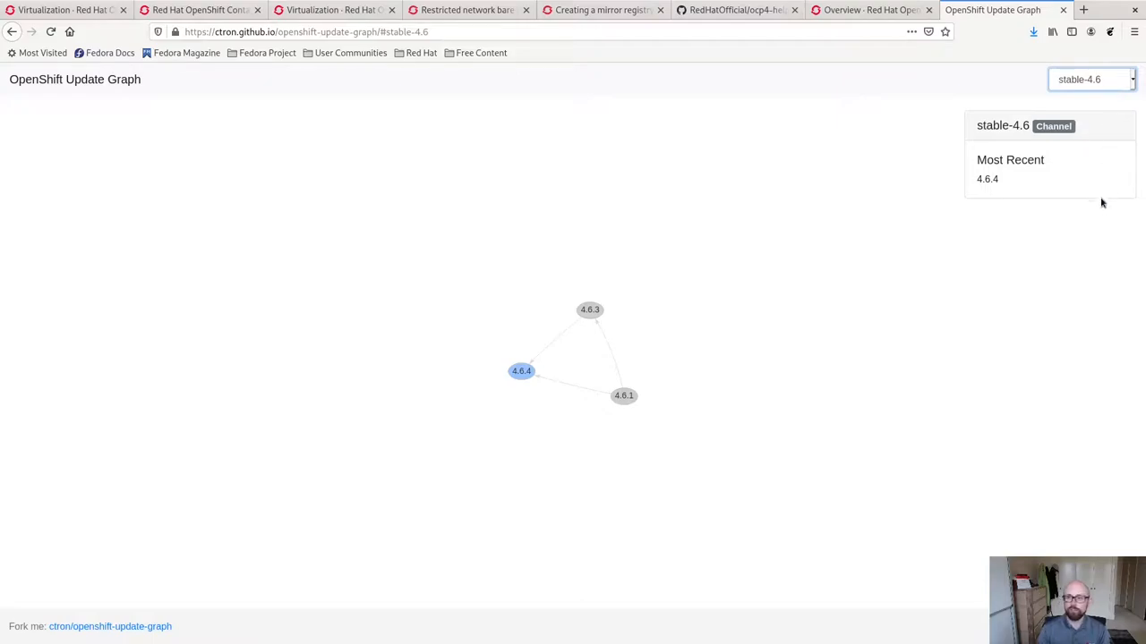
mouse_move(1083, 401)
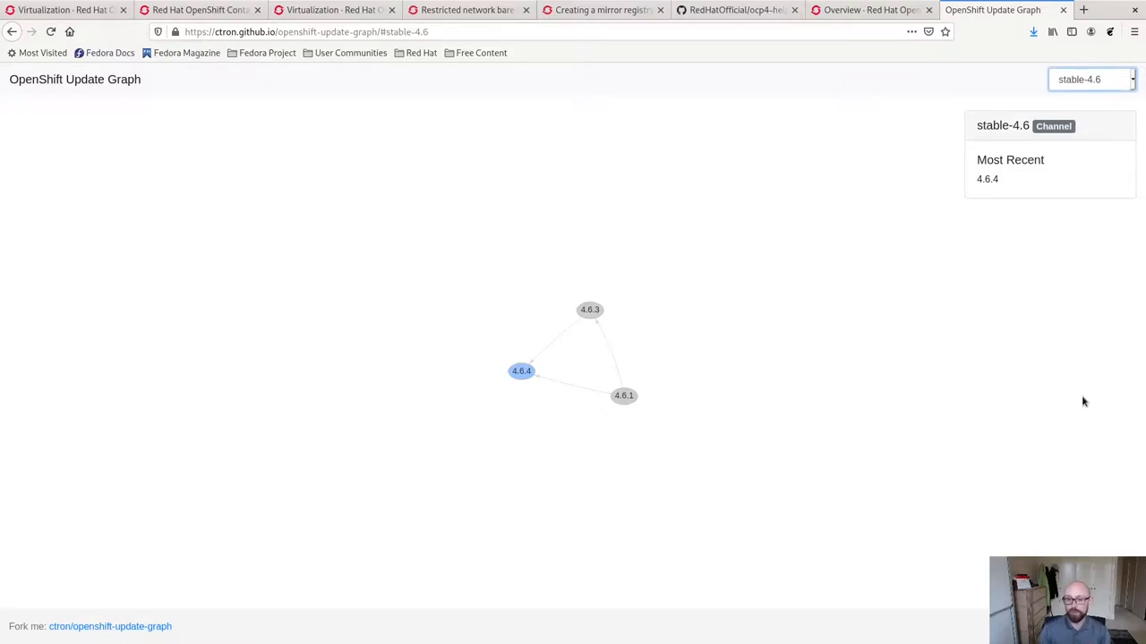
mouse_move(1005, 161)
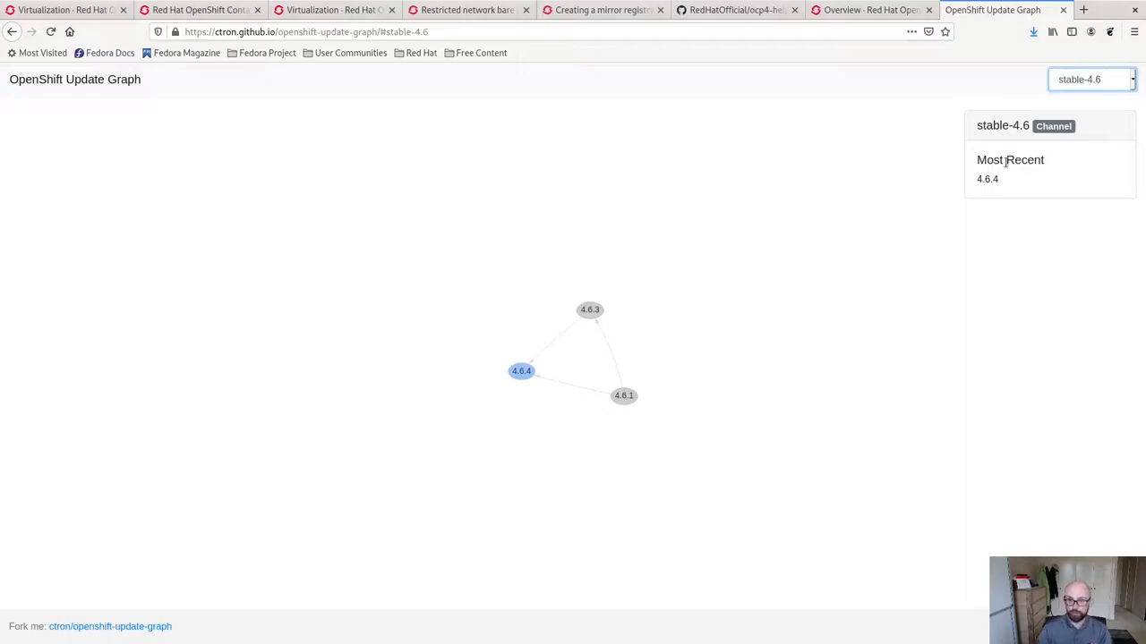
click(624, 395)
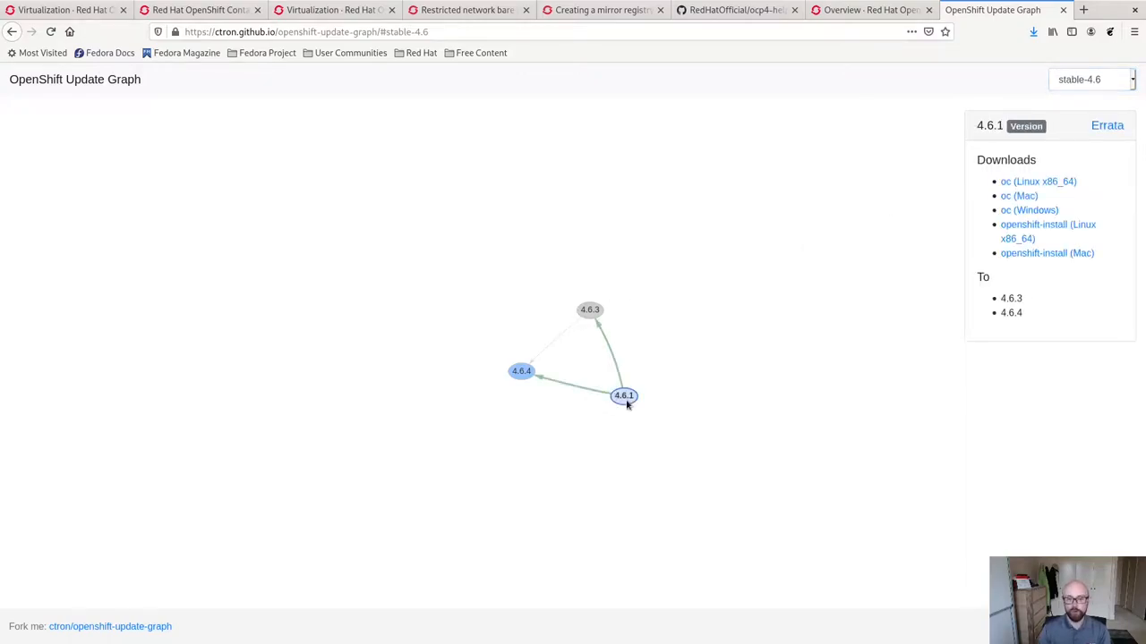
mouse_move(599, 380)
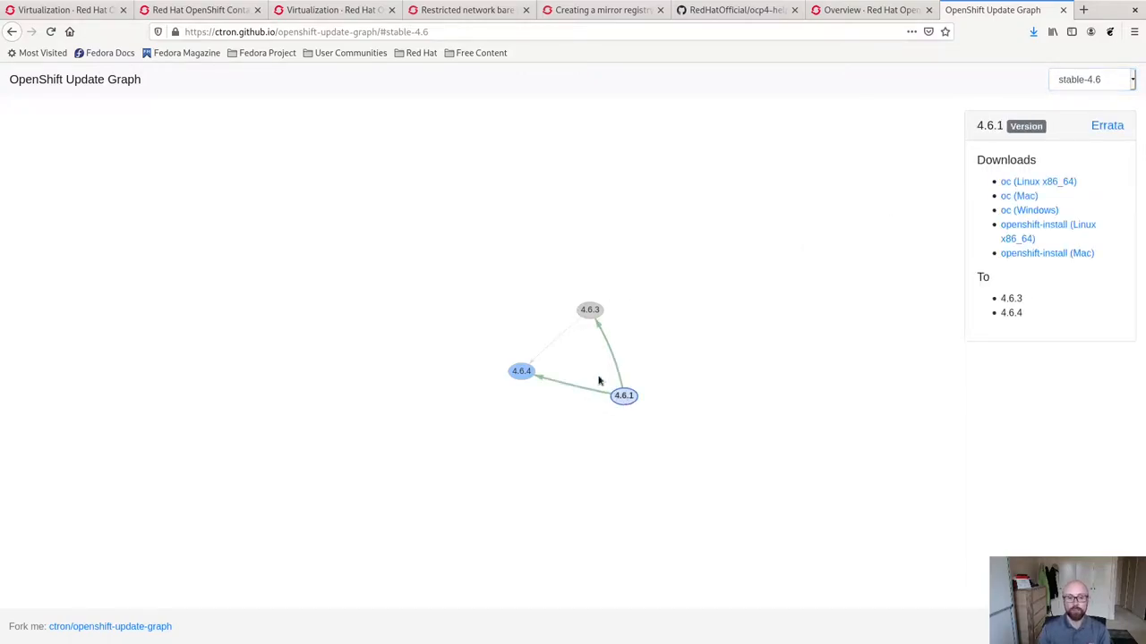
mouse_move(813, 345)
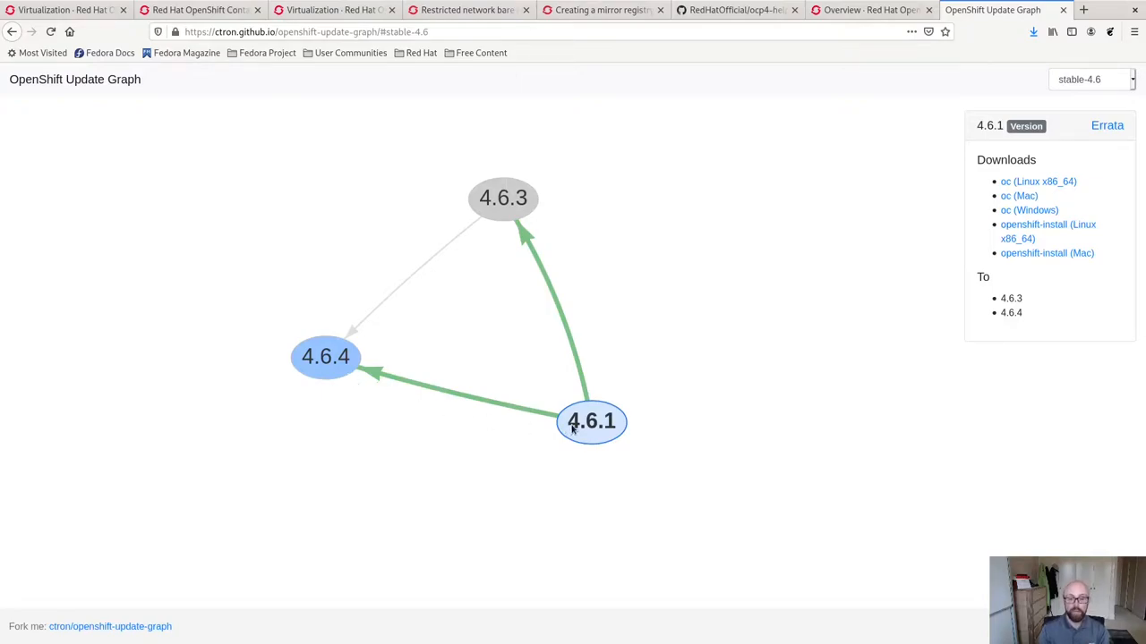
mouse_move(374, 386)
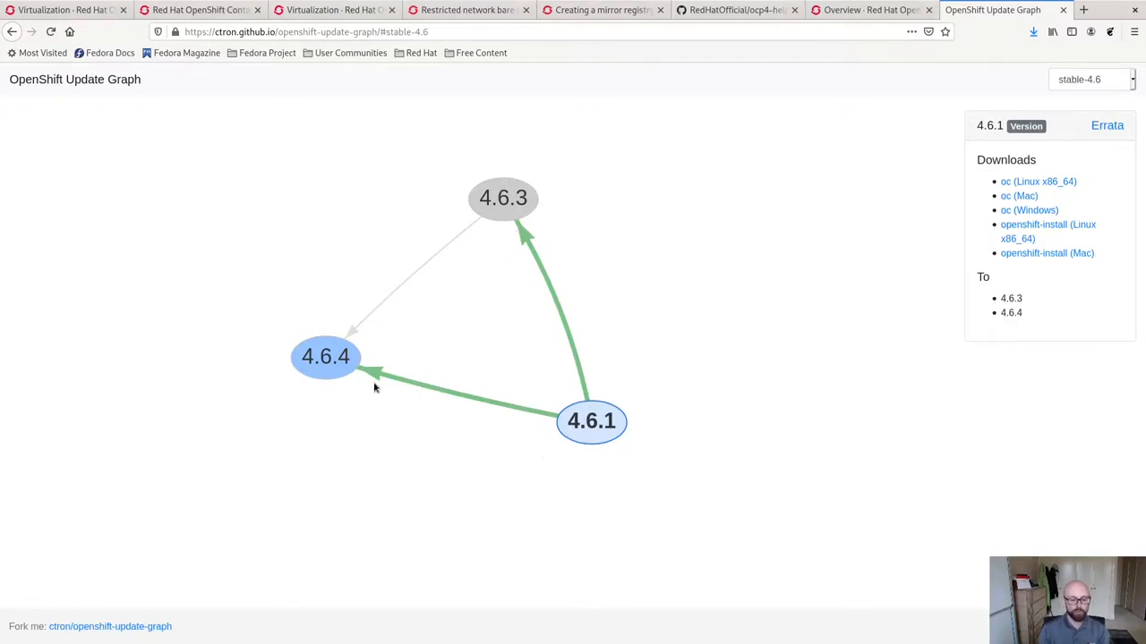
mouse_move(339, 409)
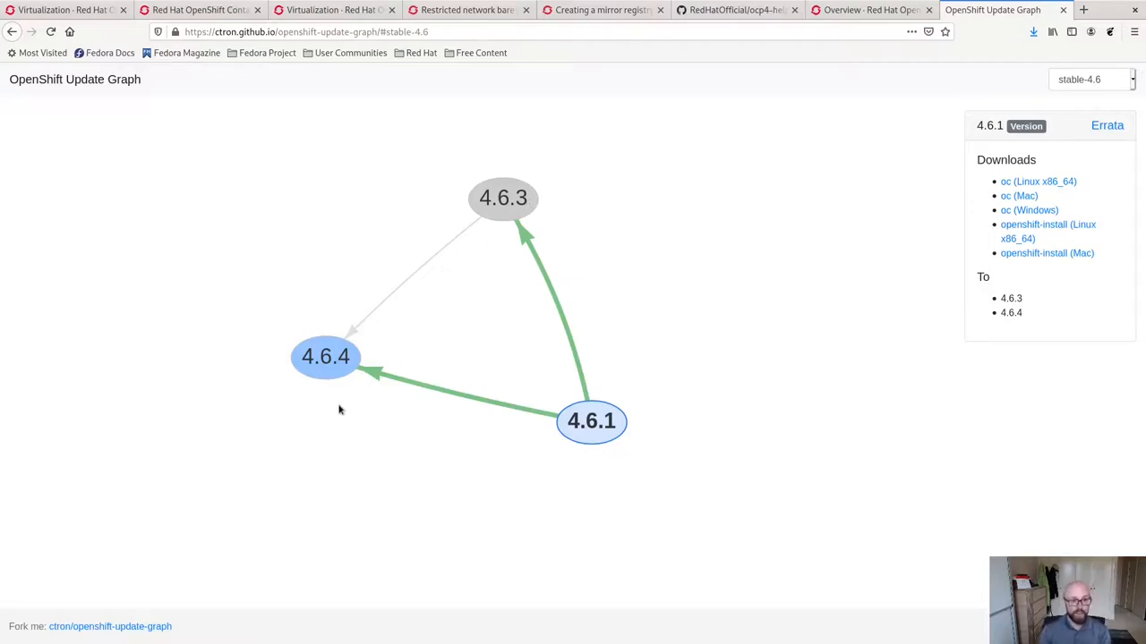
mouse_move(342, 385)
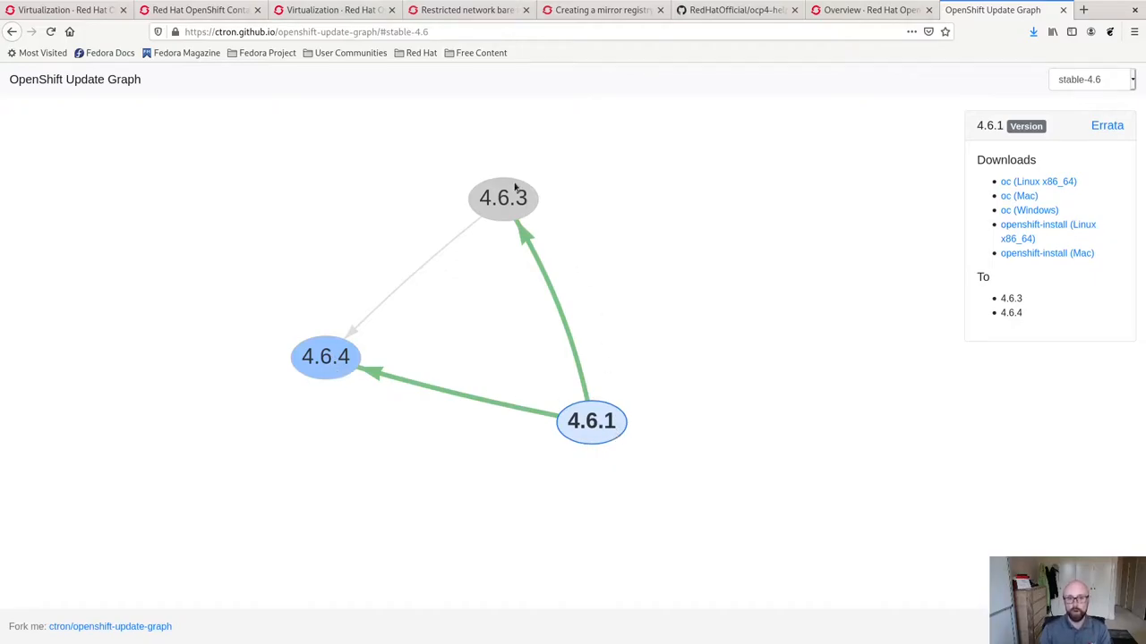
mouse_move(349, 372)
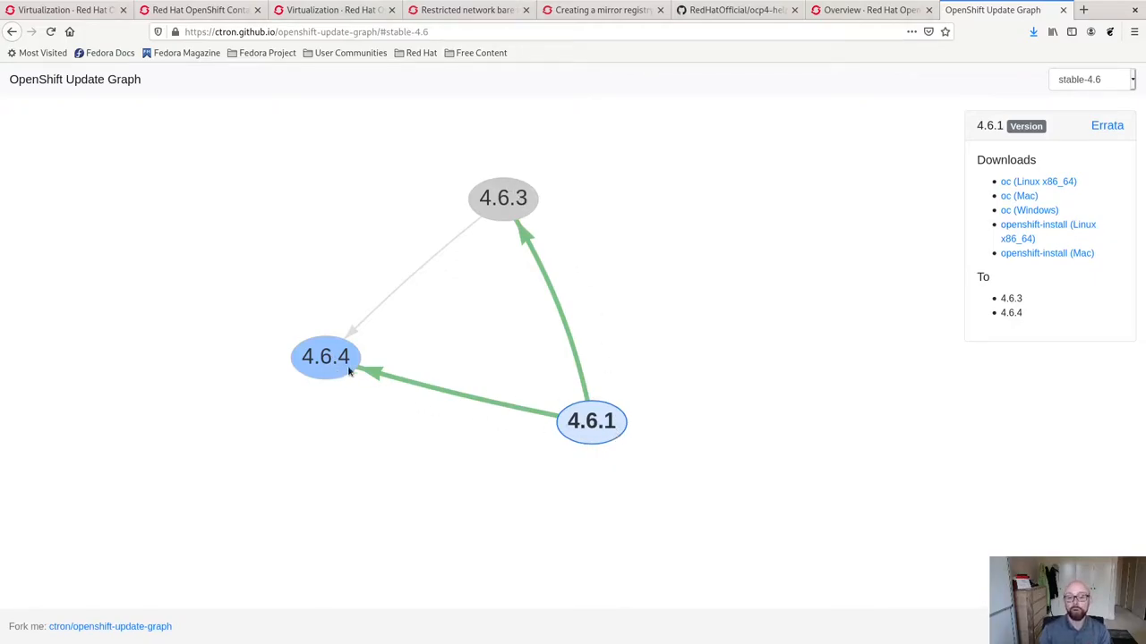
mouse_move(542, 201)
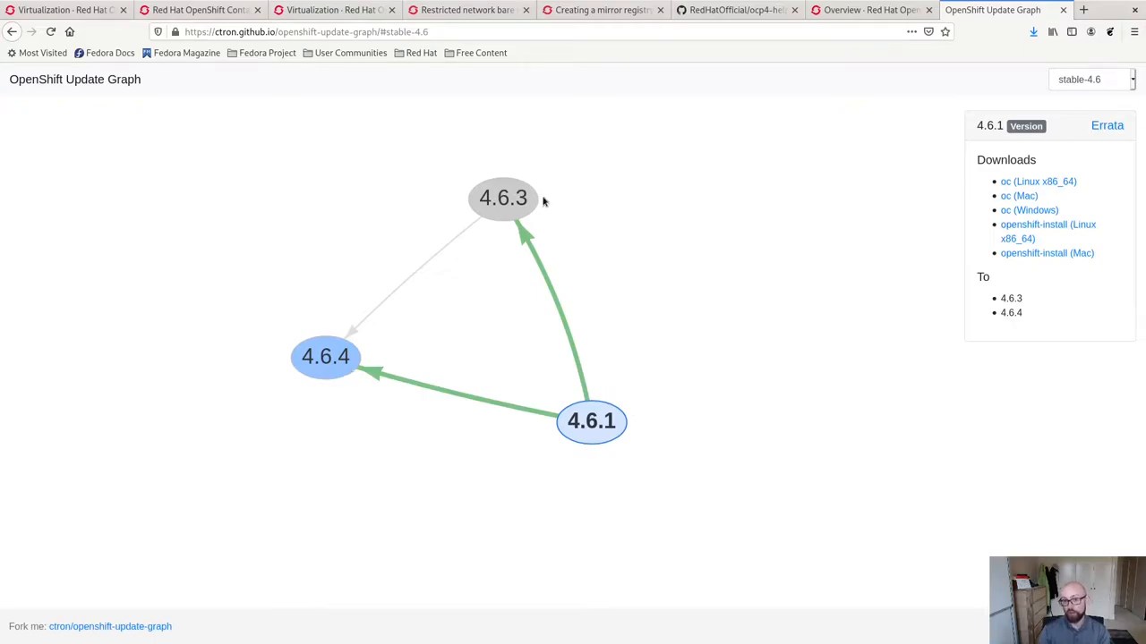
mouse_move(600, 431)
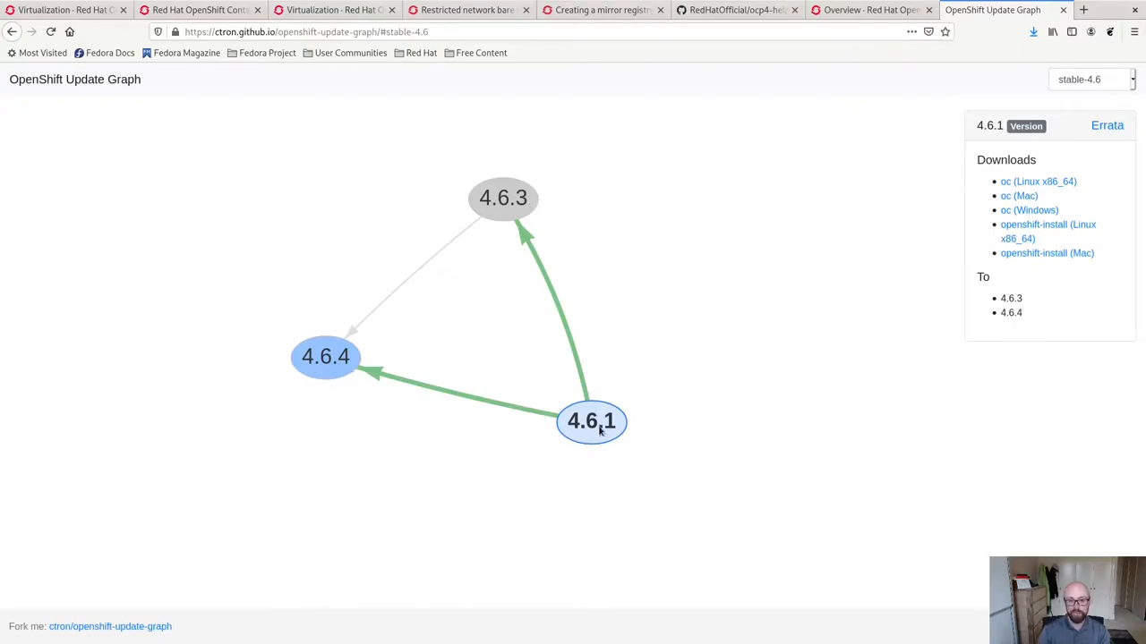
mouse_move(344, 360)
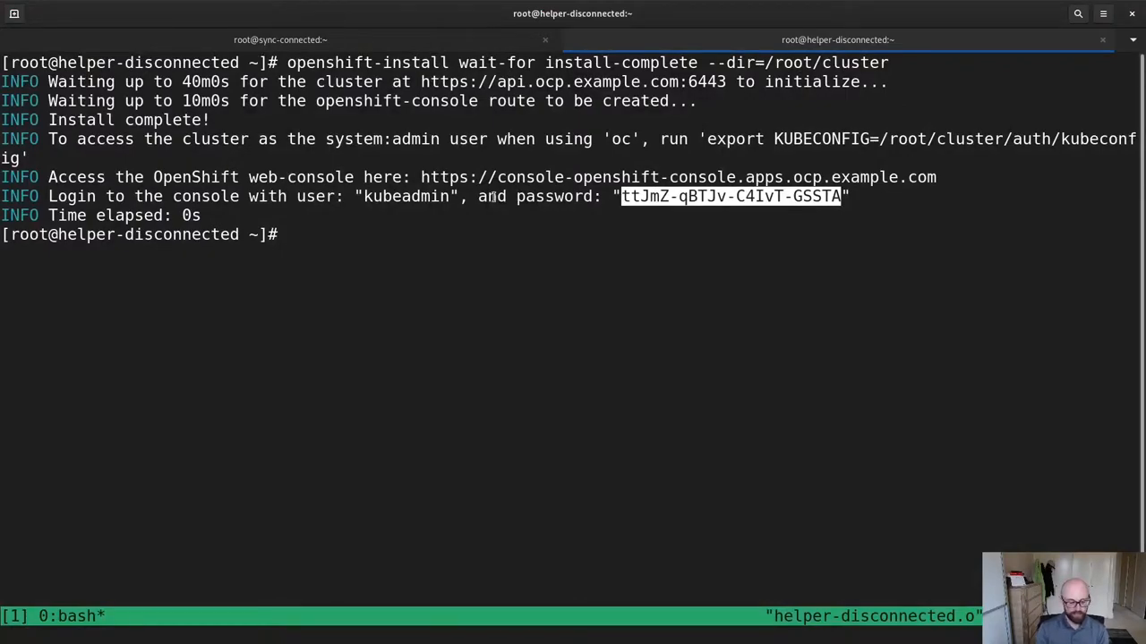
Switch to the root@sync-connected terminal tab
click(280, 39)
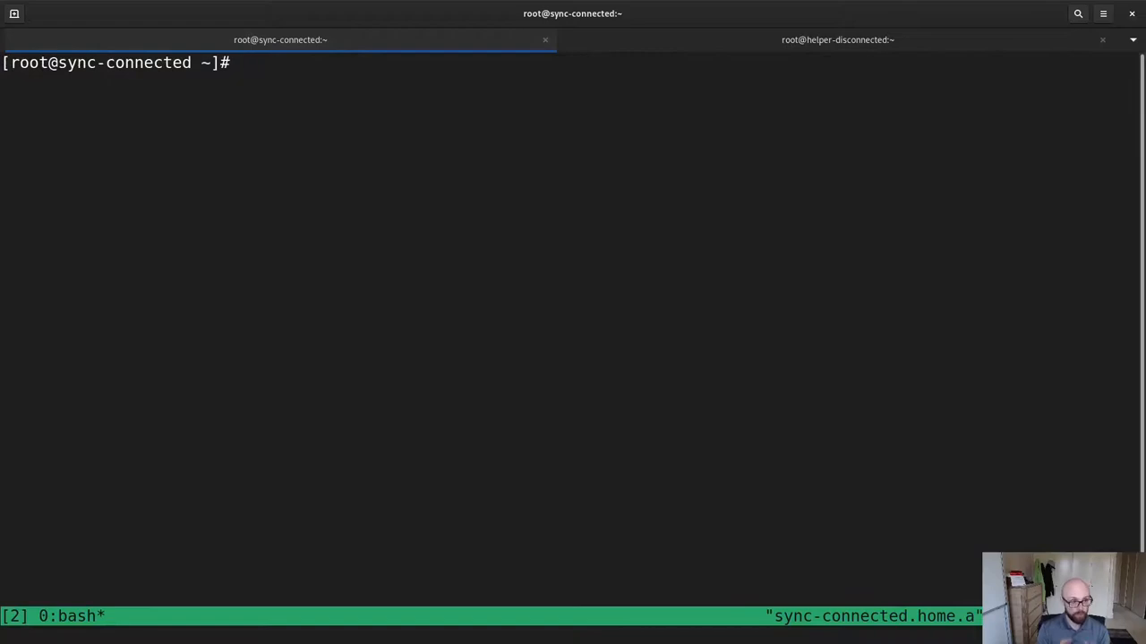
Review release-mirror.sh in vim, including its oc adm release mirror and wget commands
text(v)
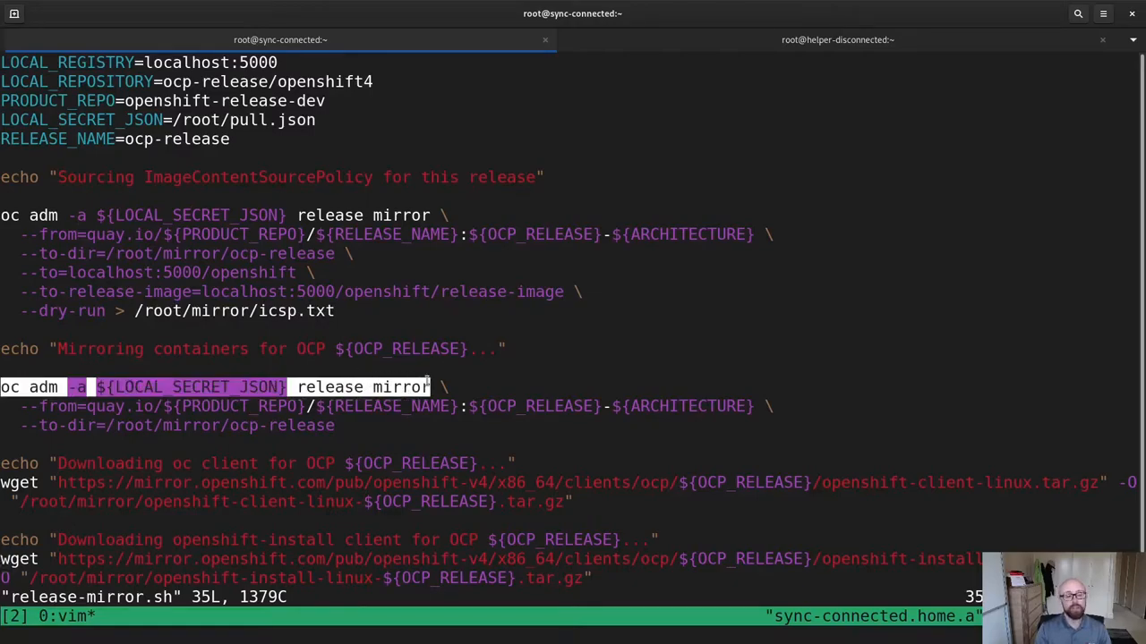
mouse_move(78, 437)
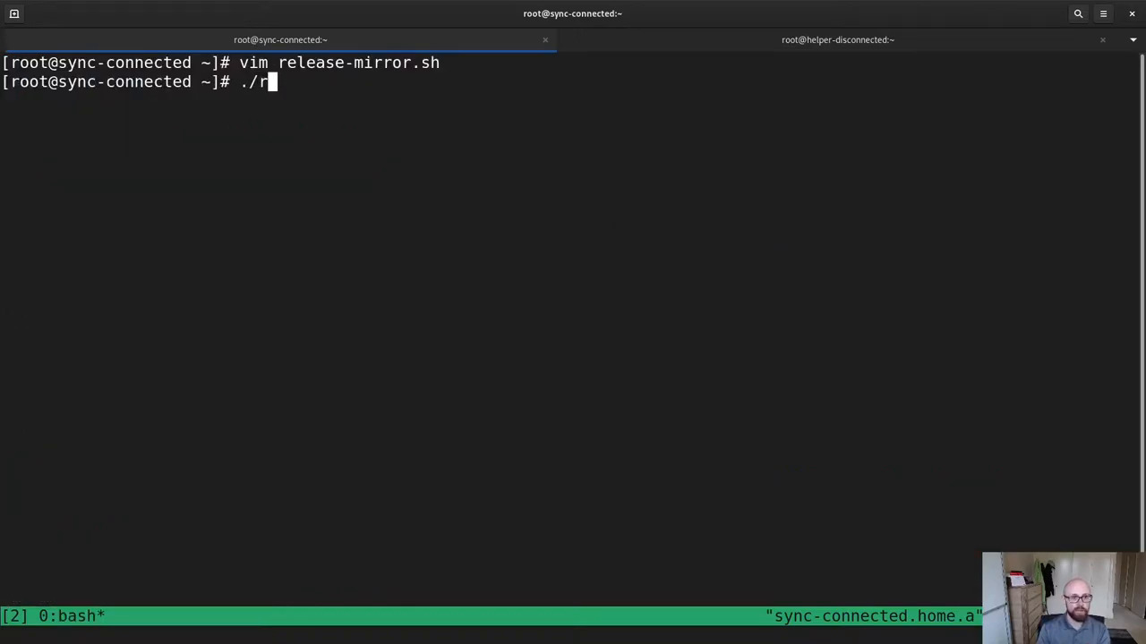
Run release-mirror.sh 4.6.4 and list mirror/ocp-release to confirm config and v2
text(elease-mirror.sh 4.6.4)
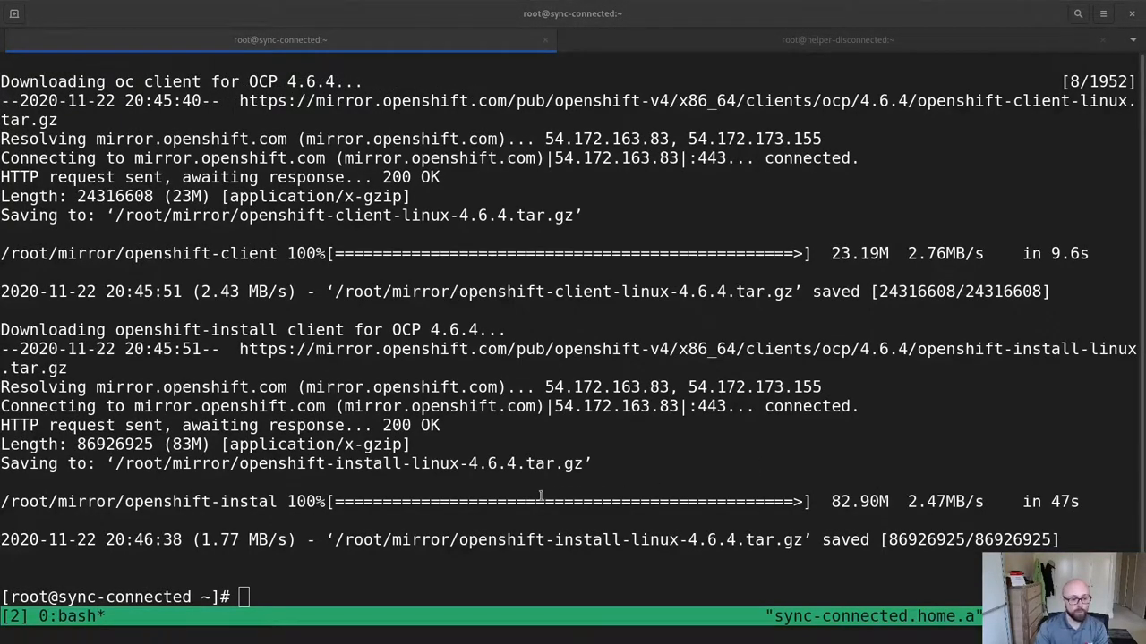
text(ls mirror/ocp-release/)
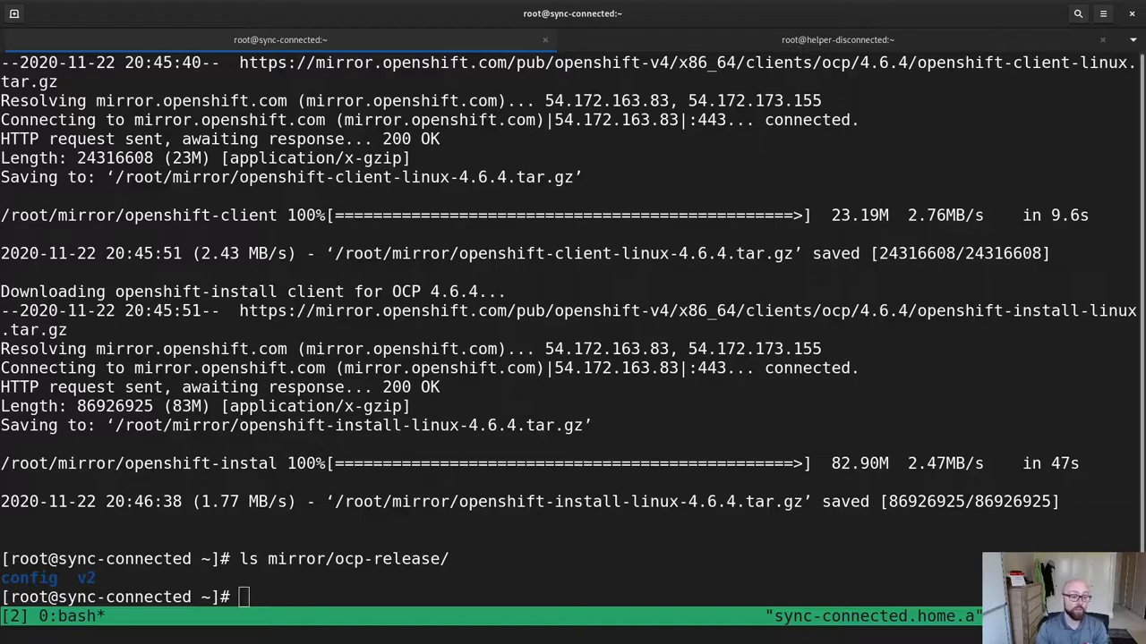
mouse_move(704, 425)
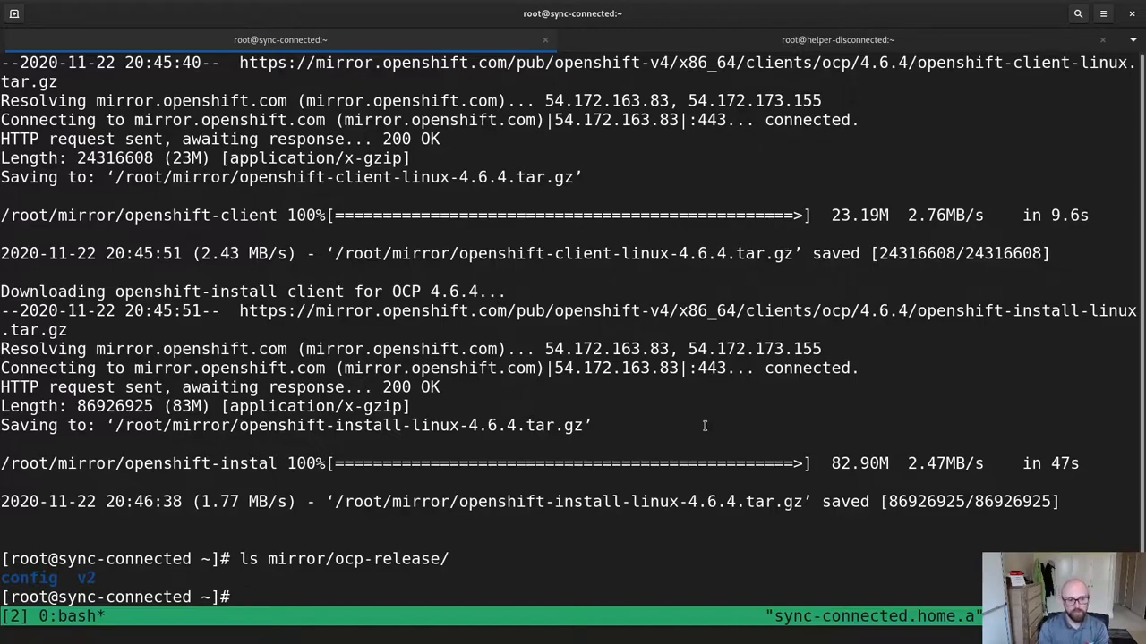
List mirror/ocp-release/config, showing two signature-sha256 YAML files, and copy the first file name
text(ls mirror/ocp-release/config/)
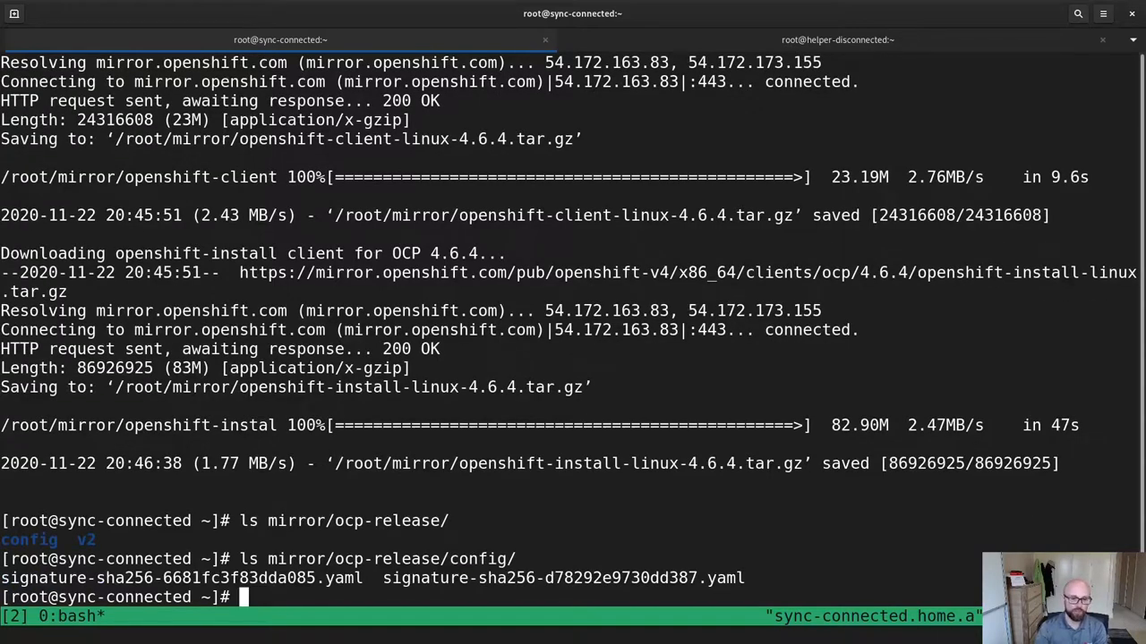
double_click(562, 577)
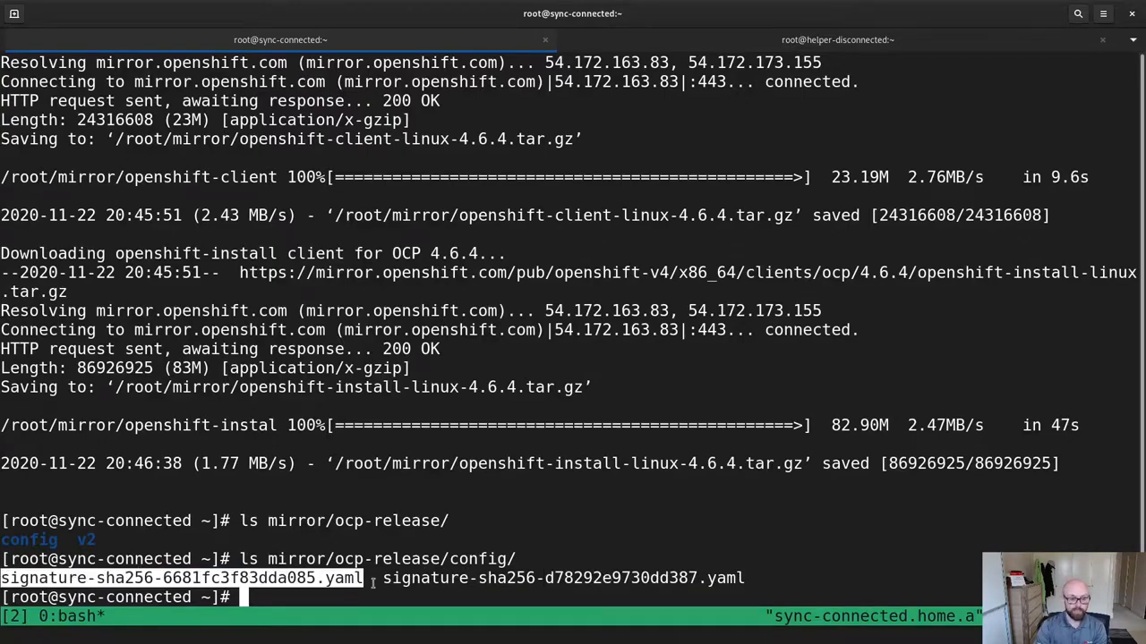
text(ls mirror/ocp-release/config/)
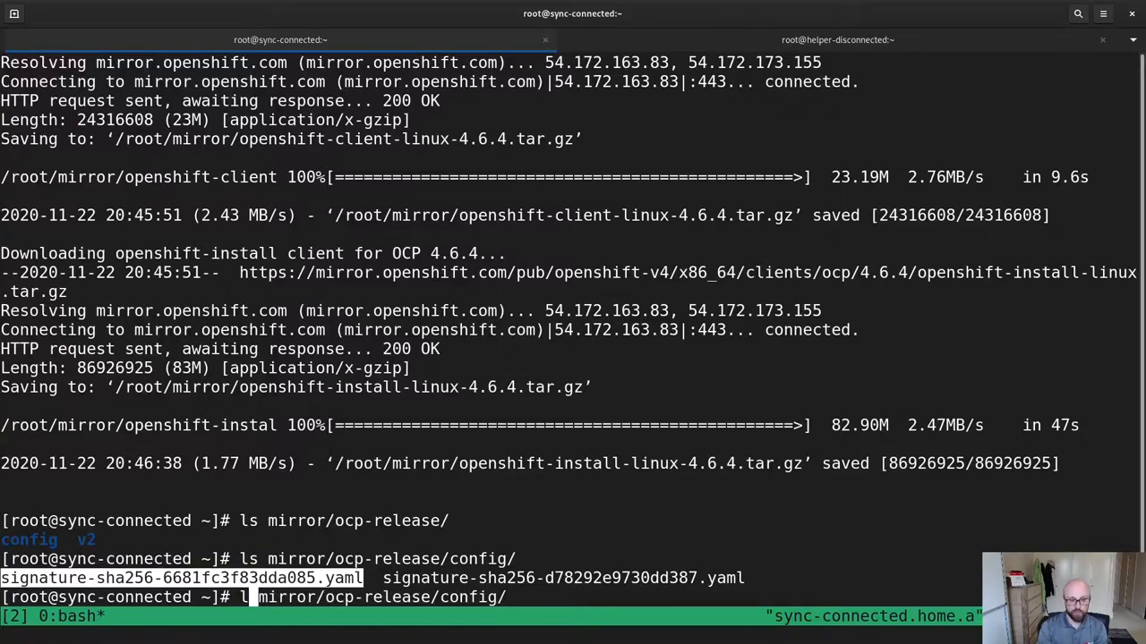
View signature-sha256-6681fc3f83dda085.yaml with less and highlight its ConfigMap kind
text(less mirror/ocp-release/config/signature-sha256-6681fc3f83dda085.yaml)
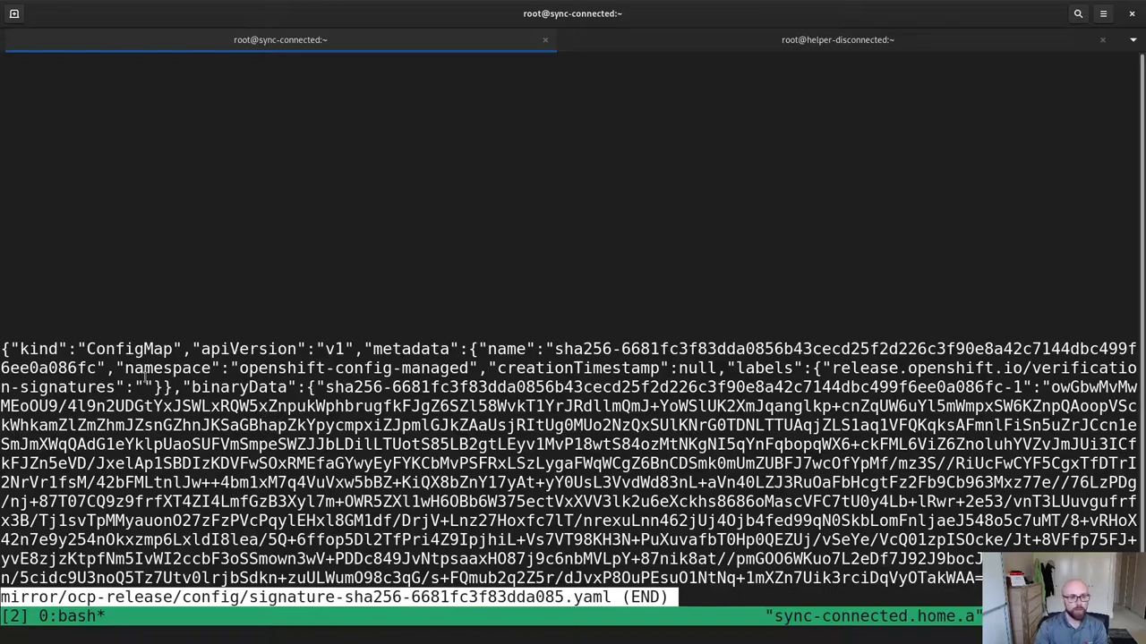
double_click(130, 349)
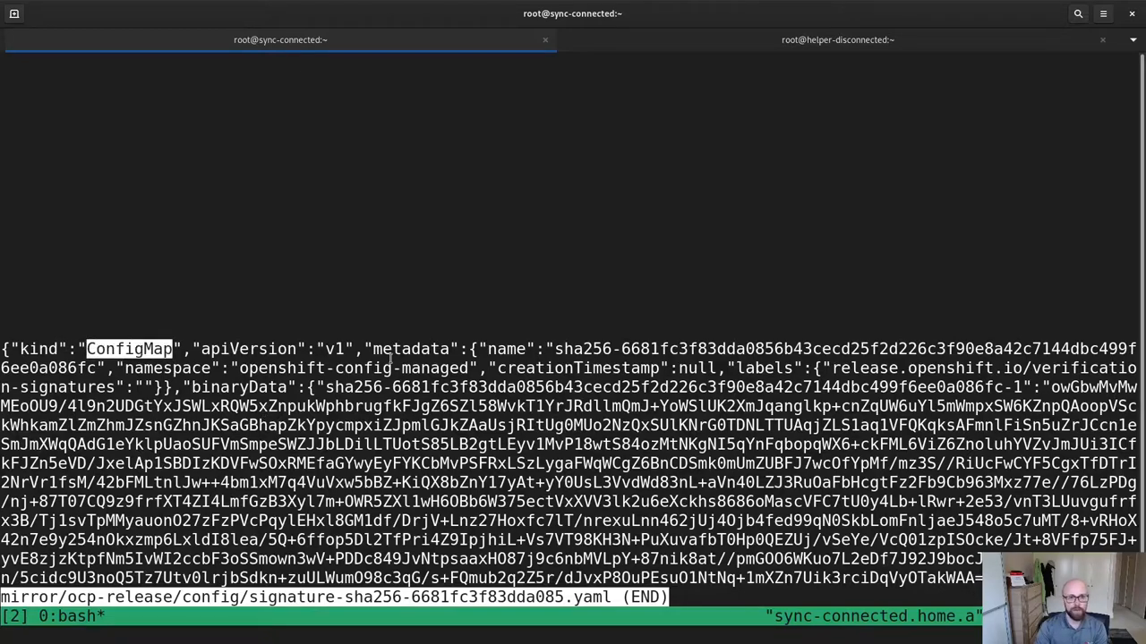
mouse_move(874, 526)
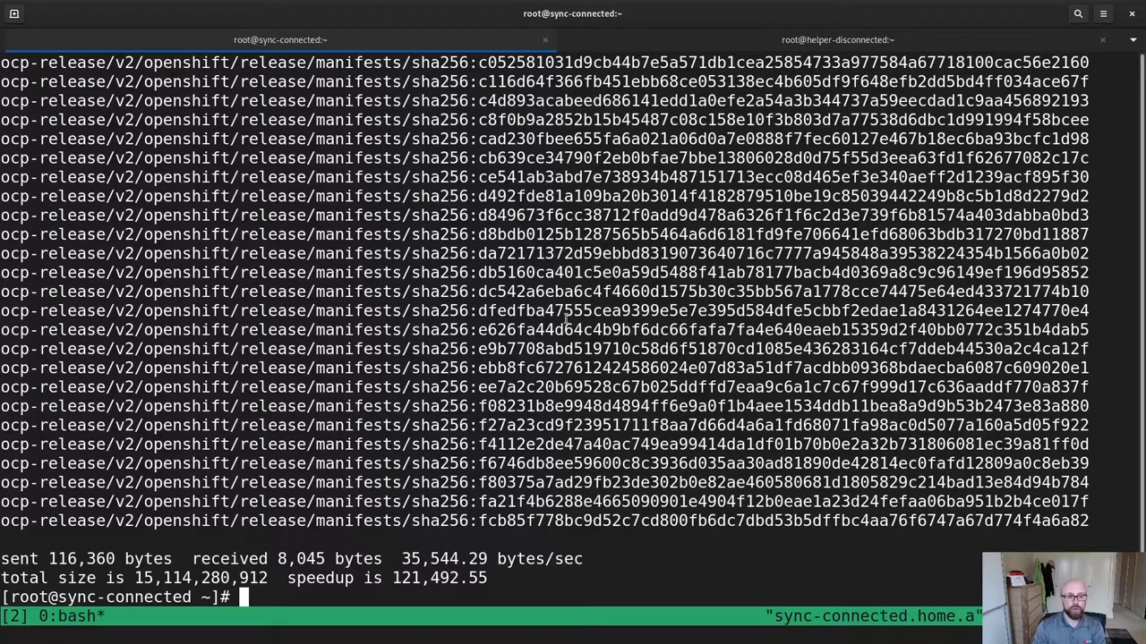
On helper-disconnected, list mirror/ocp-release and confirm the mirror-registry container runs via podman ps
click(837, 39)
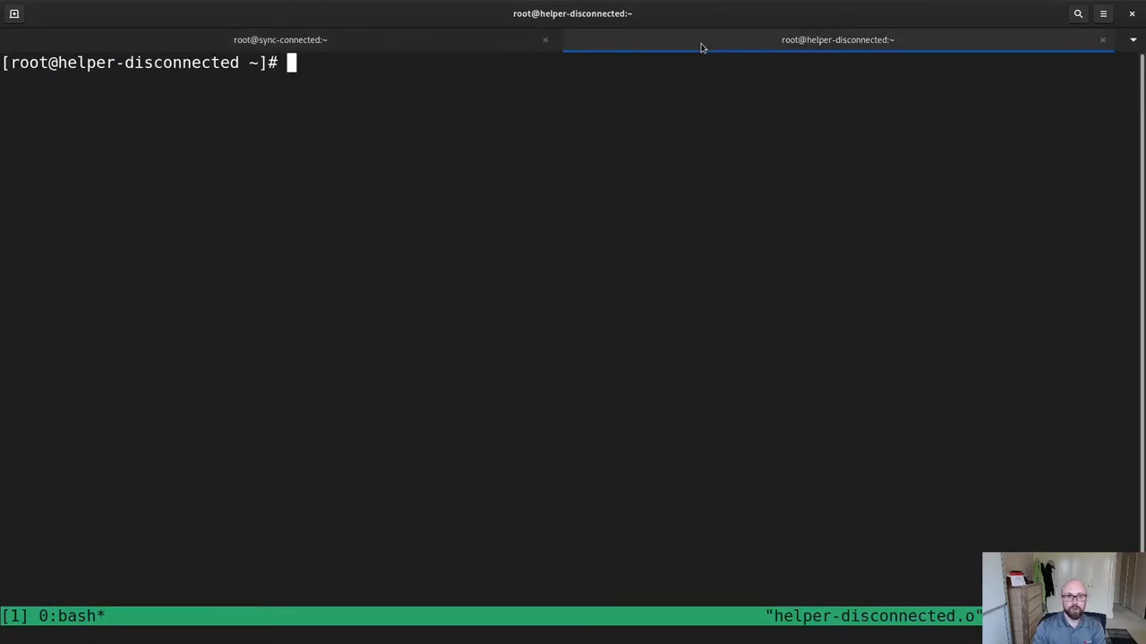
mouse_move(683, 352)
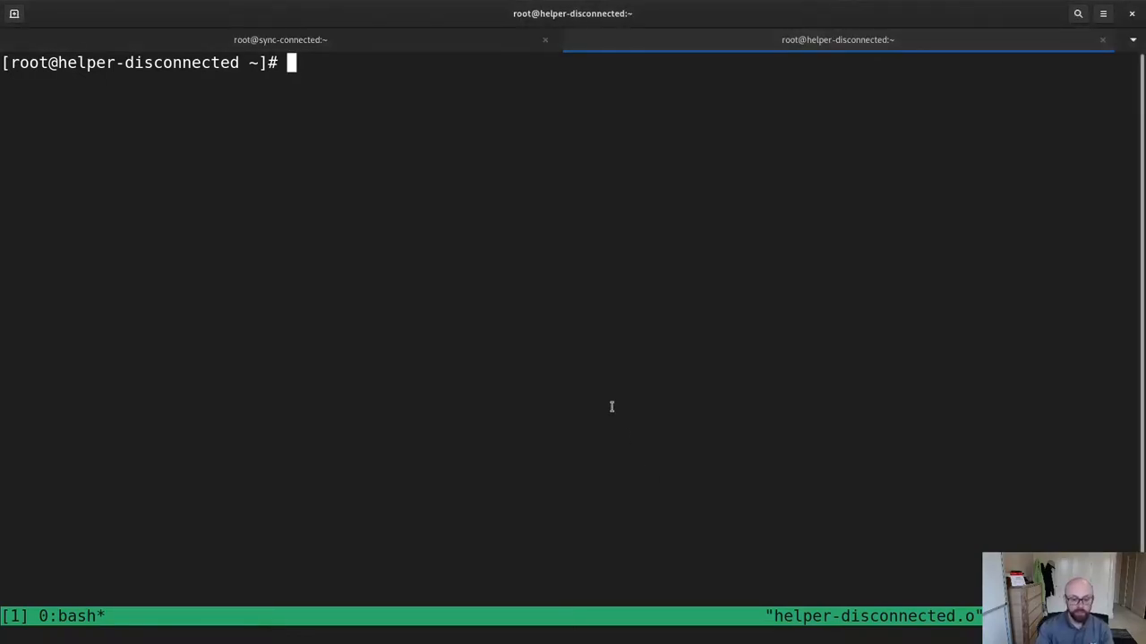
text(ls mirror/)
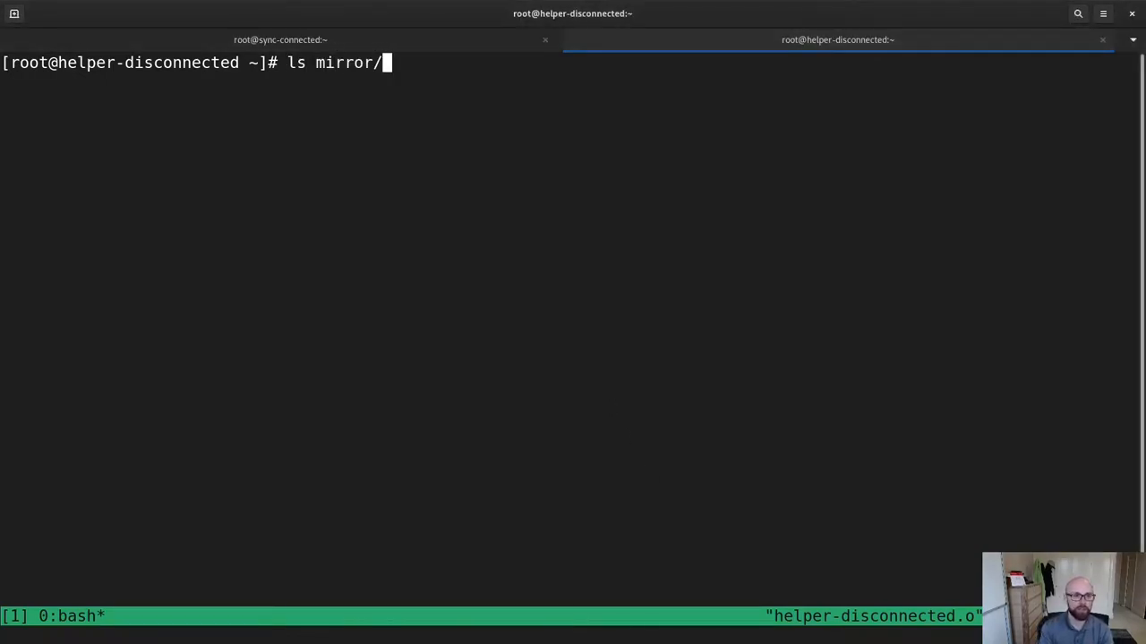
text(ocp-release/)
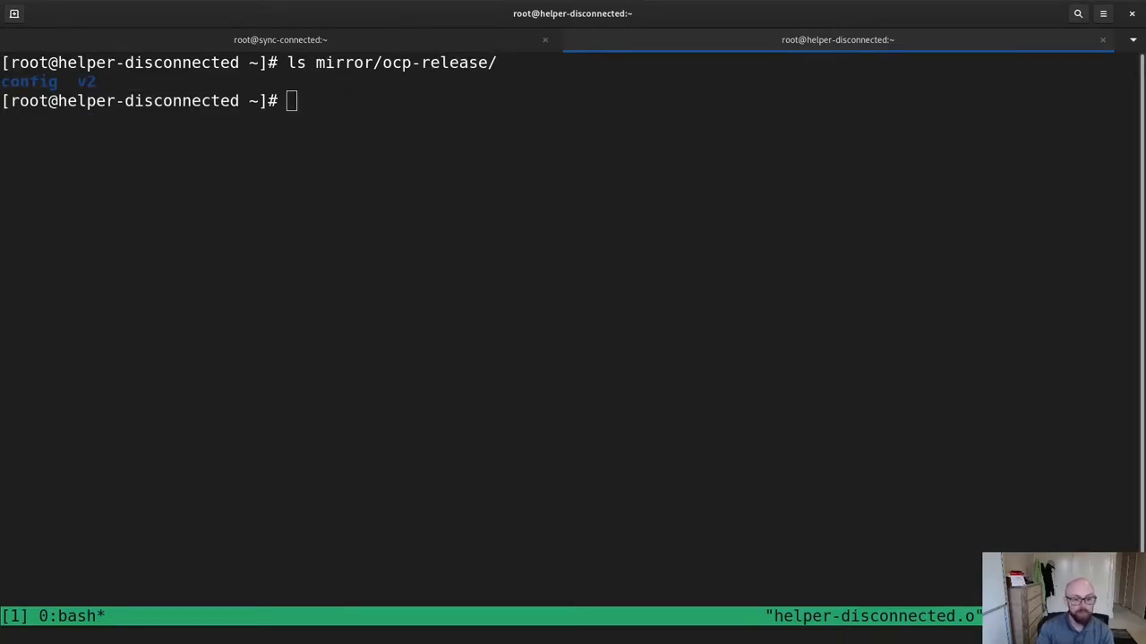
mouse_move(609, 187)
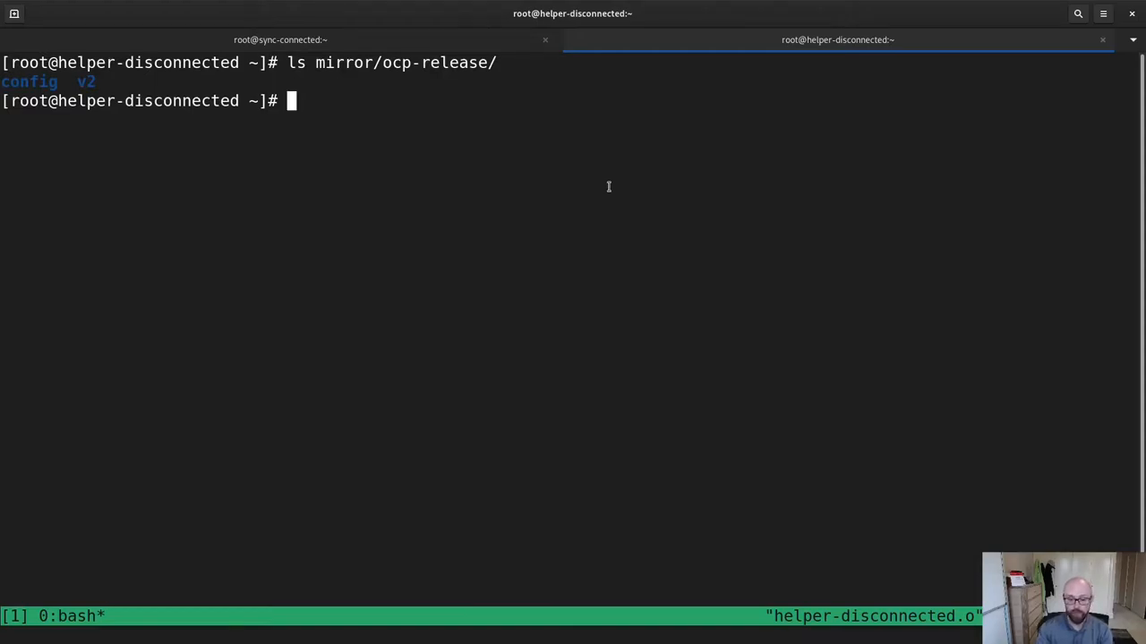
text(podman ps)
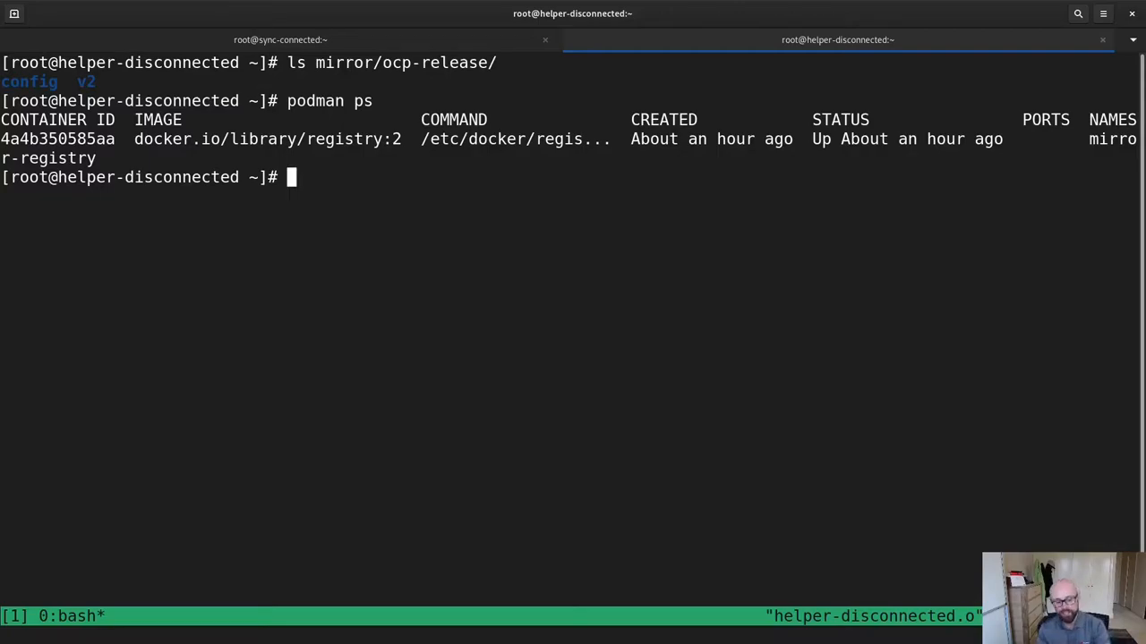
text(vim upload-release.sh)
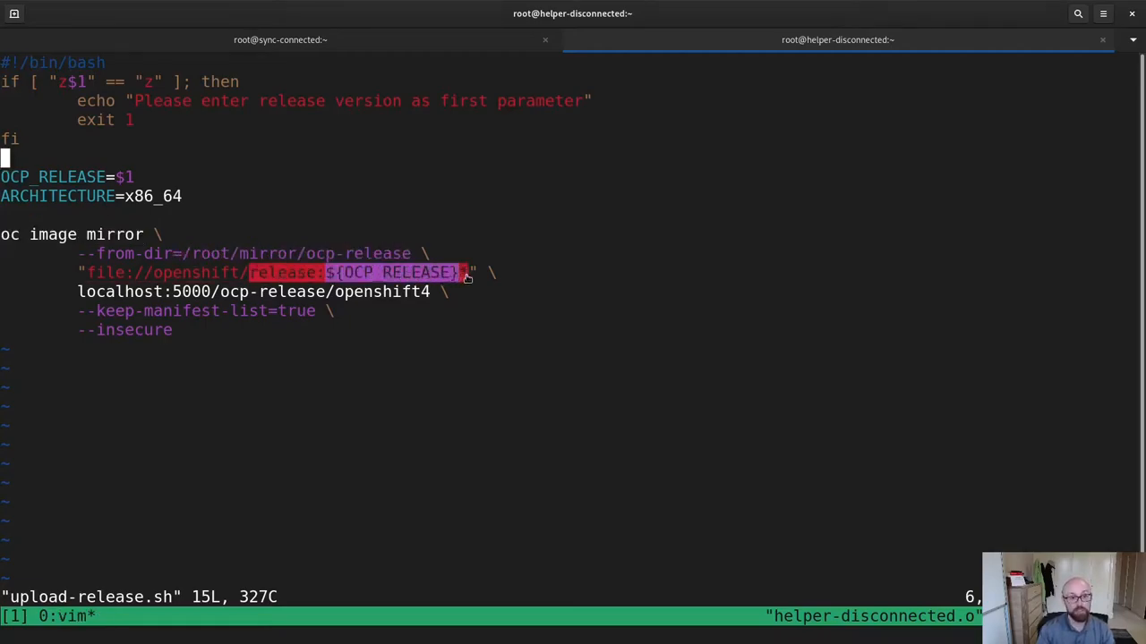
mouse_move(87, 297)
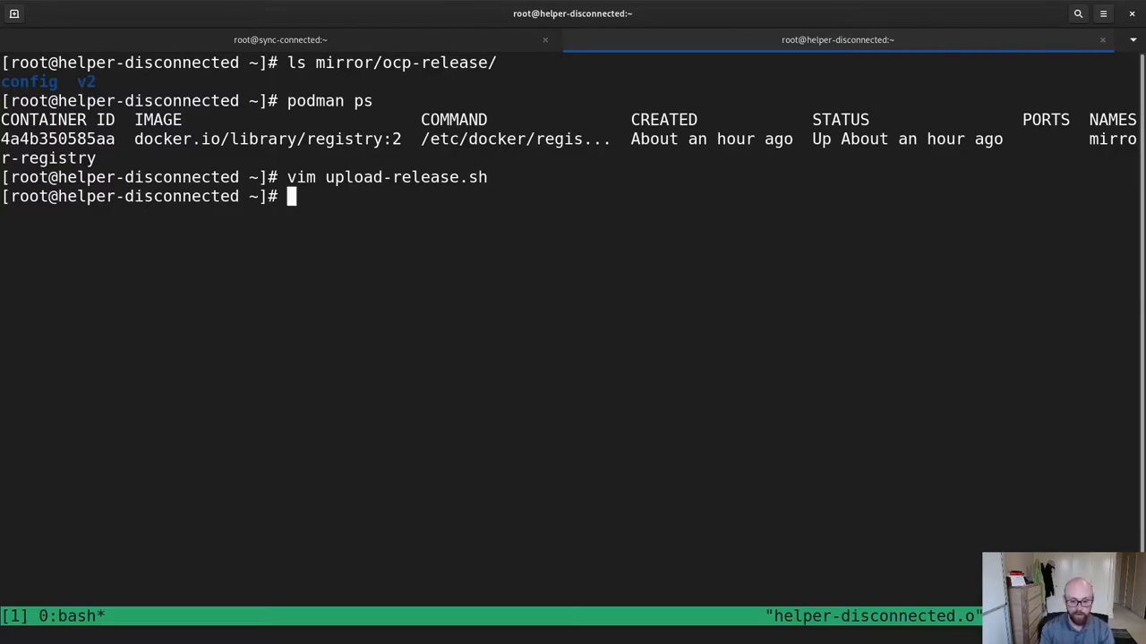
Run ./upload-release.sh 4.6.4 to push images into localhost:5000/ocp-release/openshift4
text(./upl)
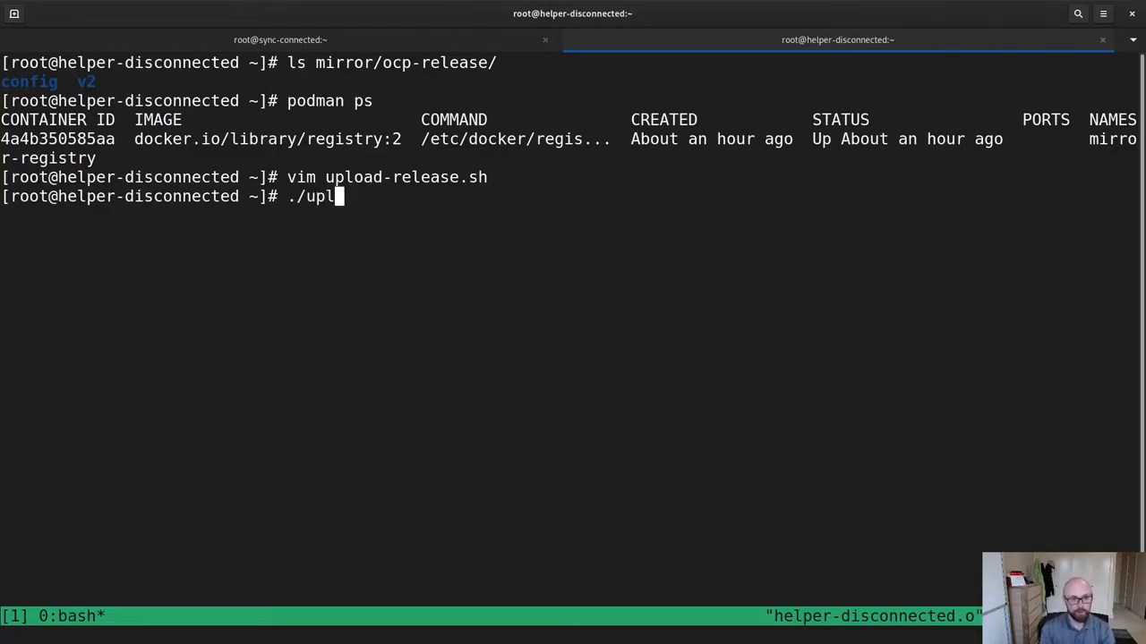
text(oad-release.sh 4.6.4)
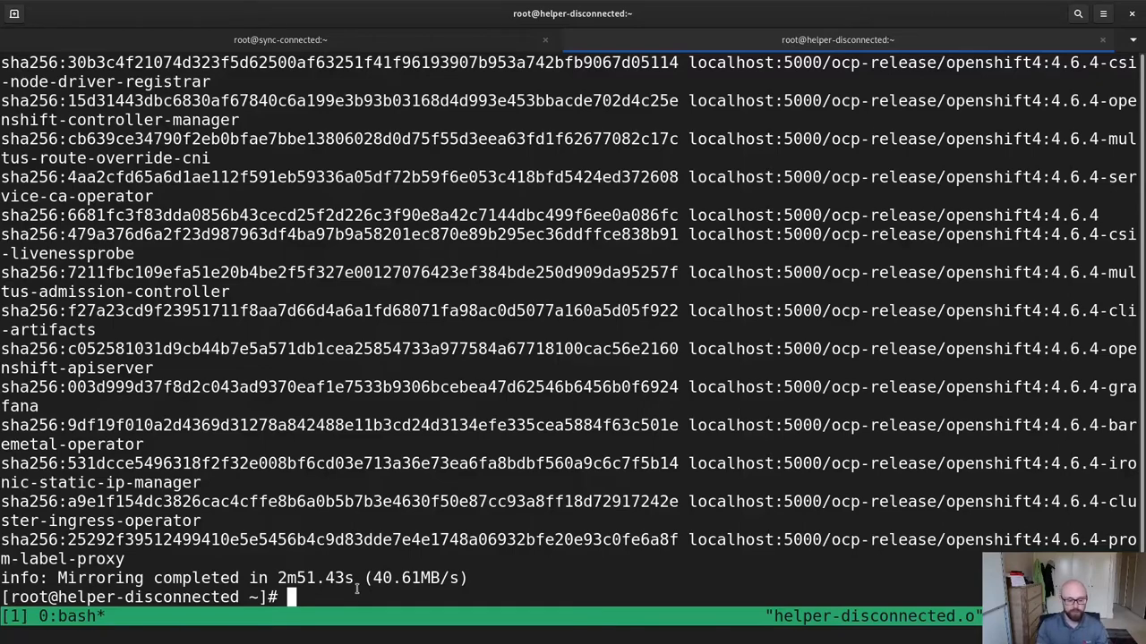
Export KUBECONFIG=/root/cluster/auth/kubeconfig, confirm system:admin, and create the signature ConfigMap with oc create
text(cd mirror/ocp-release/config/)
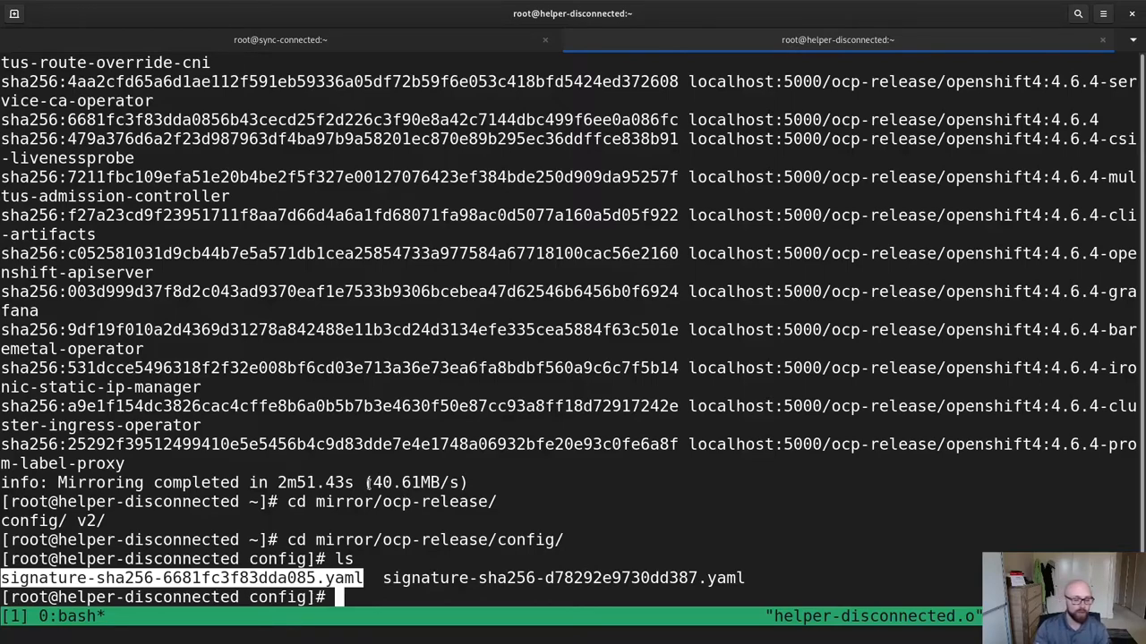
text(export KUB)
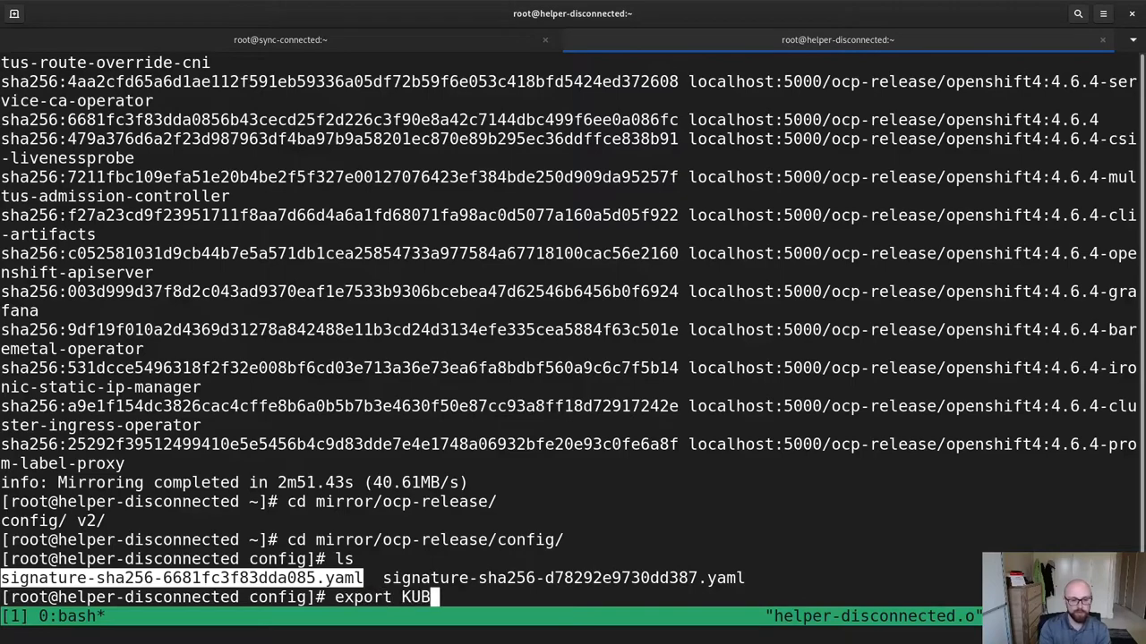
text(ECONFIG=/root/cl)
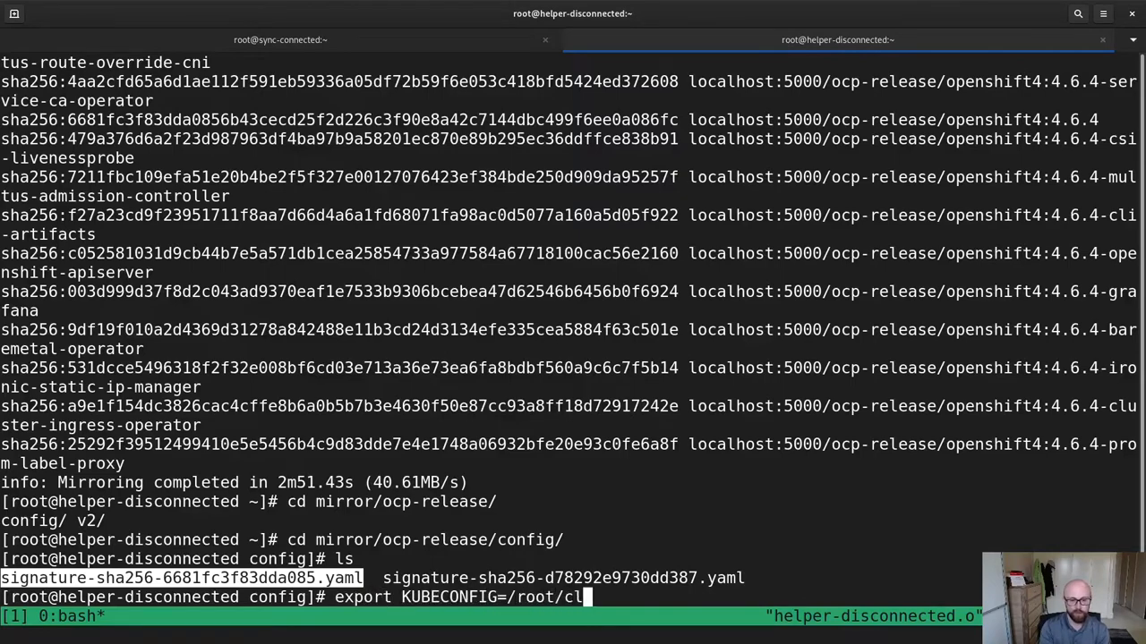
text(uster/auth/kubeconfig)
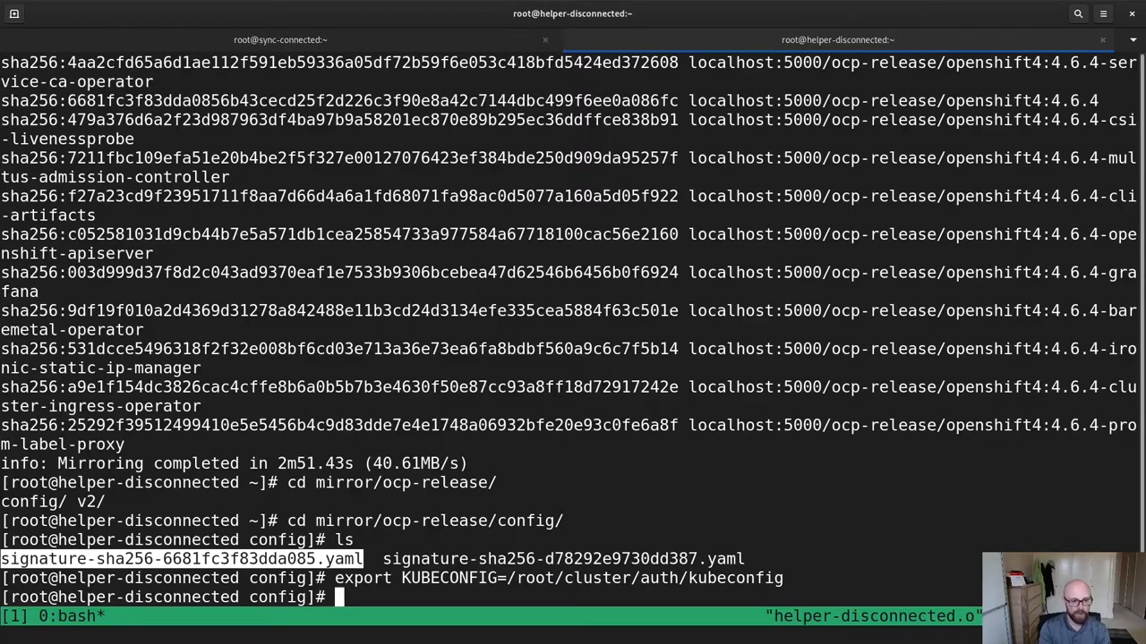
text(oc whoami)
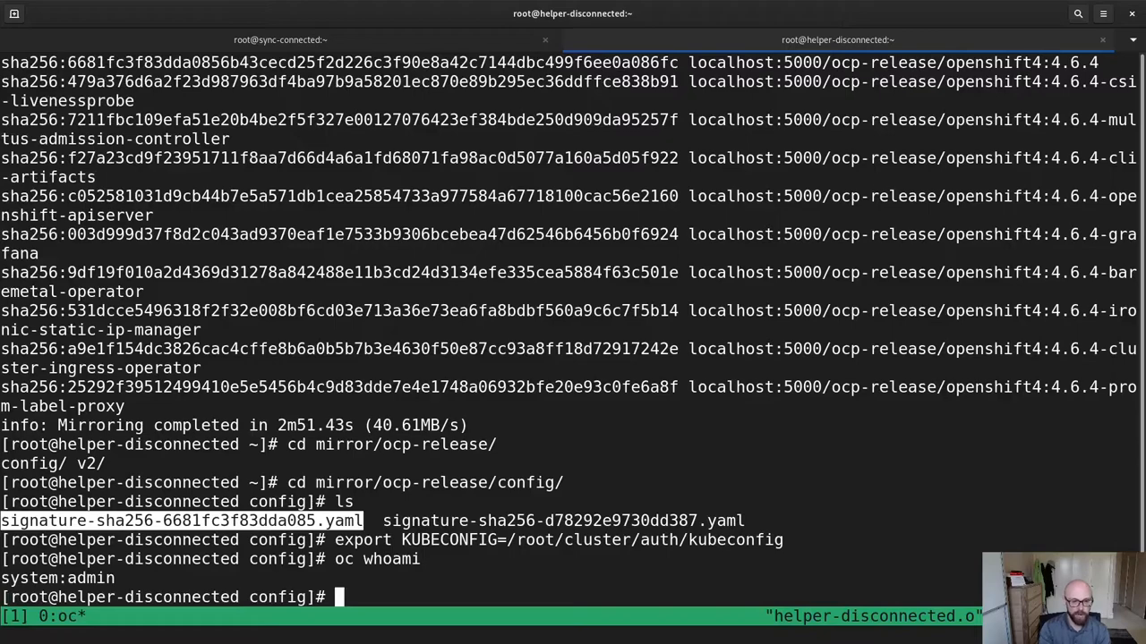
text(oc create -f ./signature-sha256-6681fc3f83dda085.yaml)
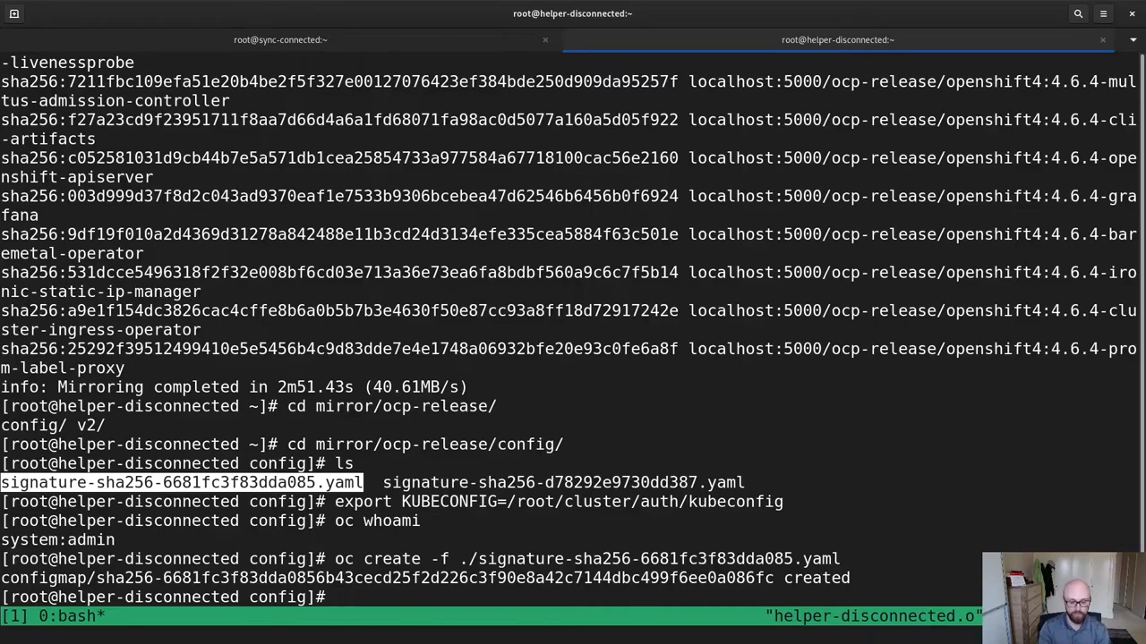
text(cd ~)
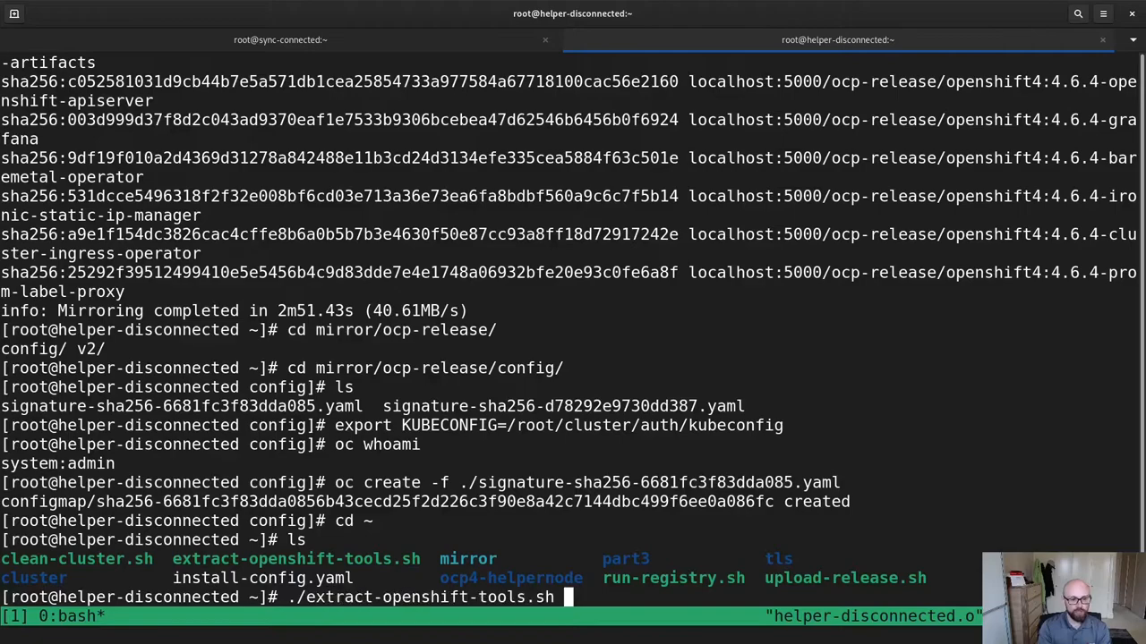
Extract the 4.6.4 tools and confirm openshift-install version reports 4.6.4
text(4.6.4)
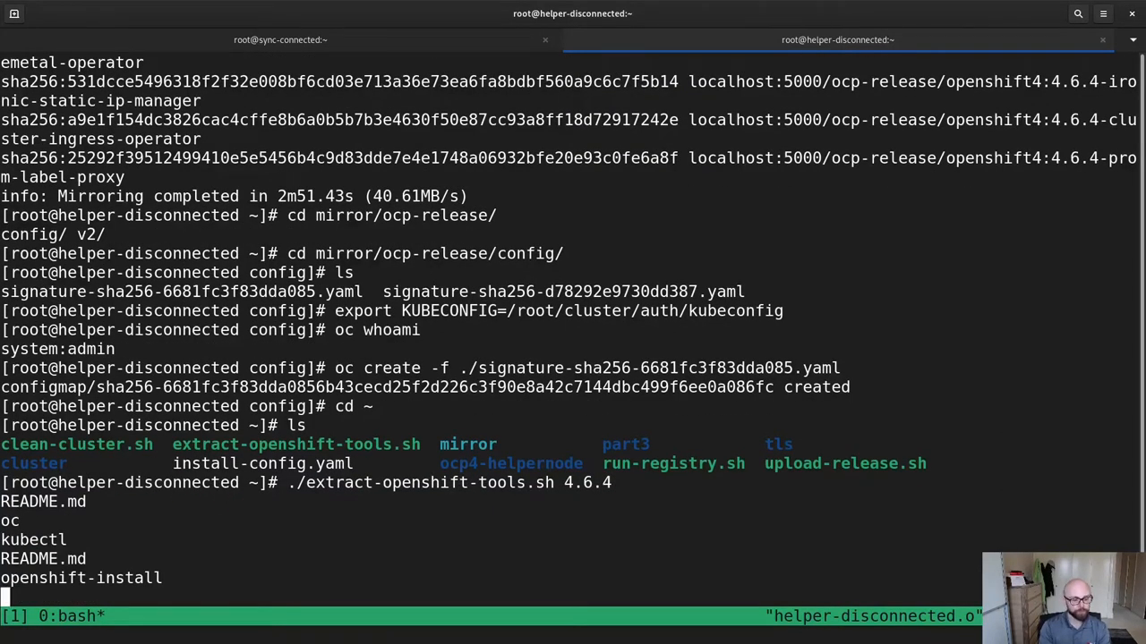
text(openshift-)
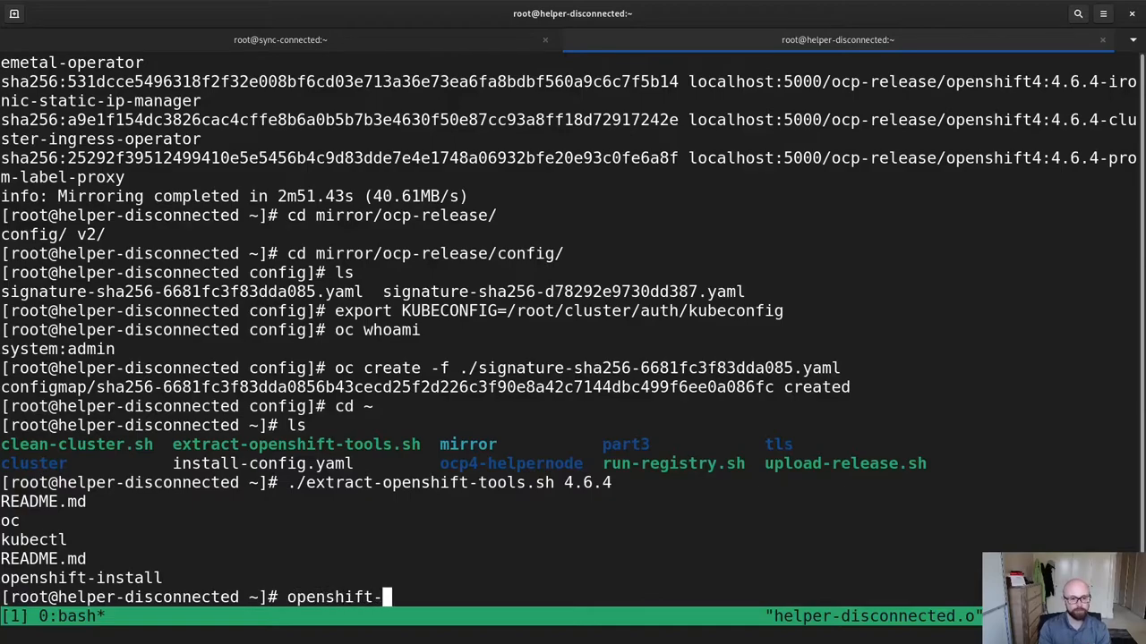
text(version)
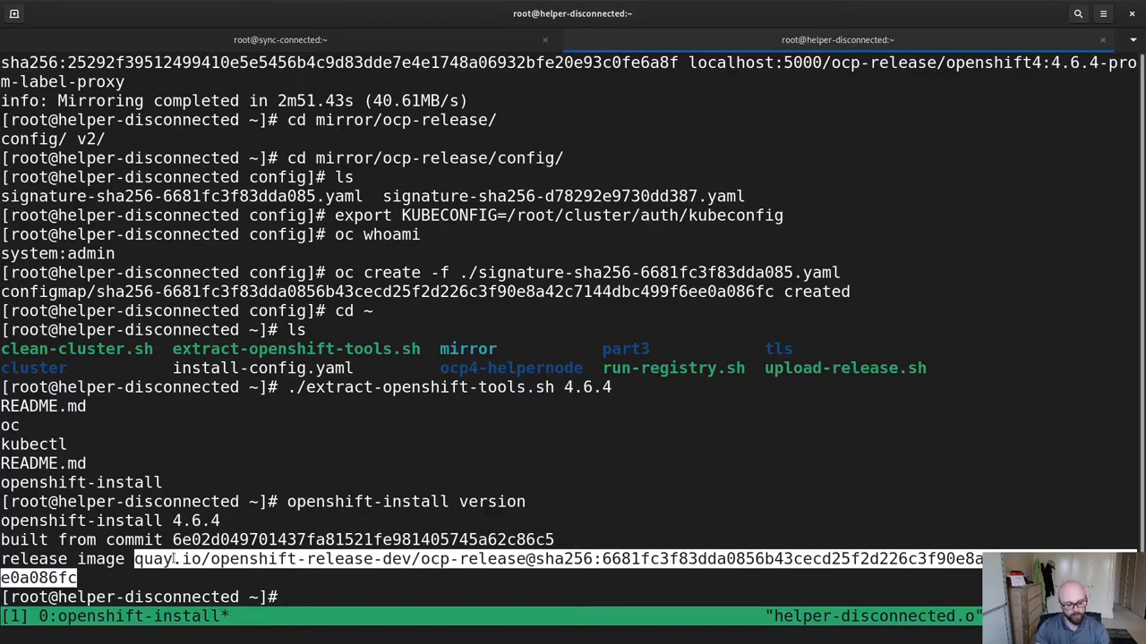
text(oc adm upgrade --allow-explicit-upgrade --to-image quay.io/openshift-release-dev/ocp-release@sha256:6681fc3f83dda0856b43cecd25f2d226c3f90e8a42c7144dbc499f6ee0a086fc)
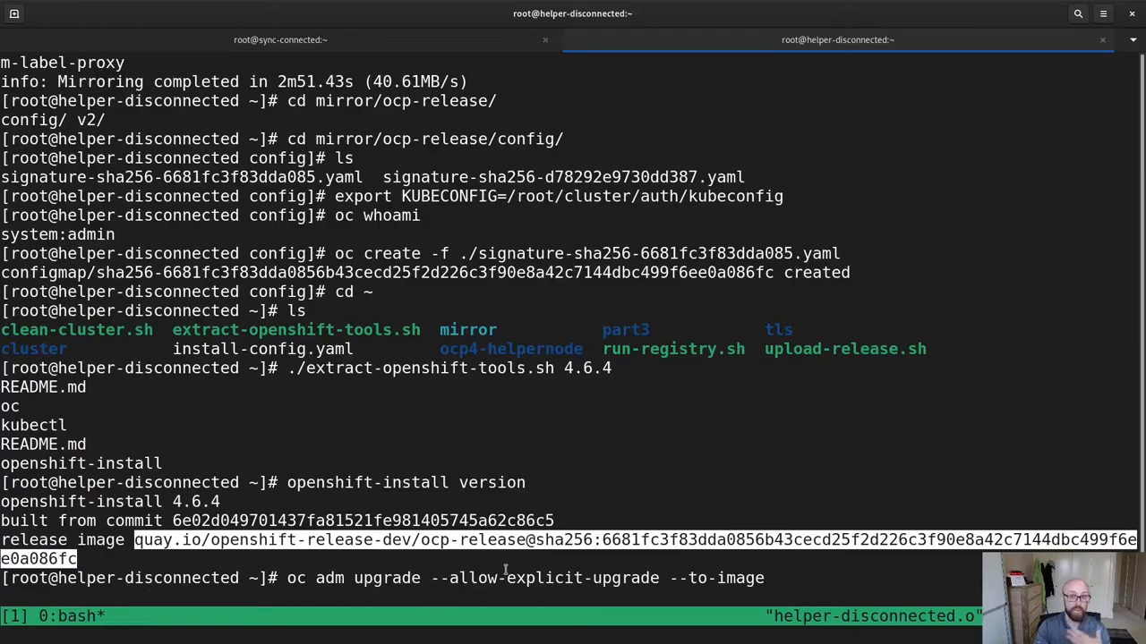
Force an explicit upgrade to the 4.6.4 release image and confirm it in the console overview
text(quay.io/openshift-release-dev/ocp-release@sha256:6681fc3f83dda0856b43cecd25f2d226c3f90e8a42c7144dbc499f6ee0a086fc)
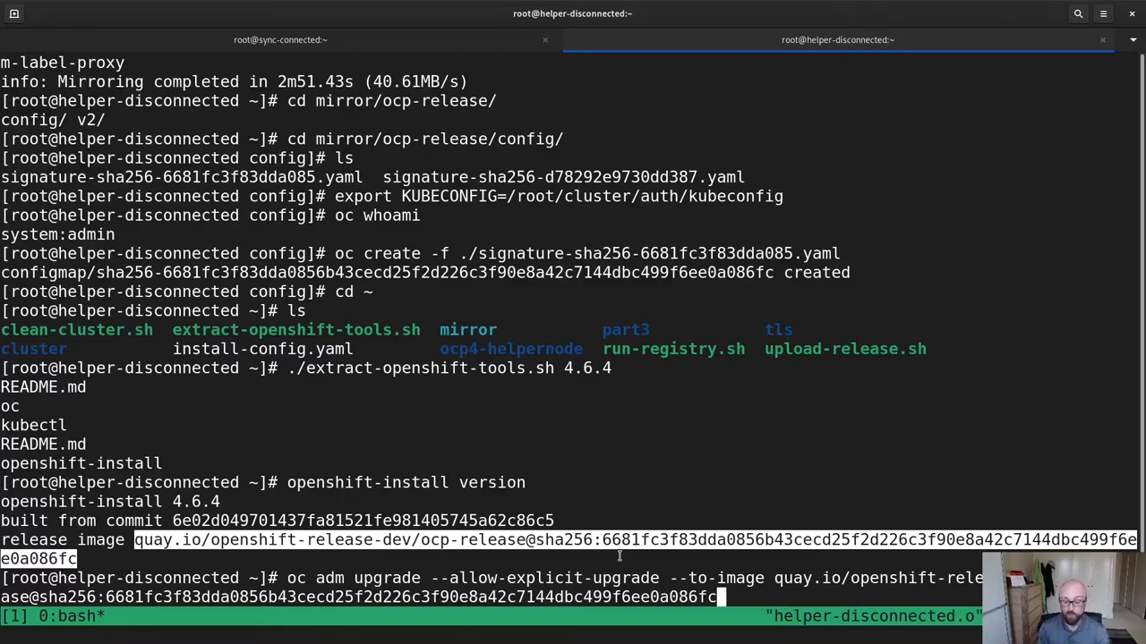
text(--force)
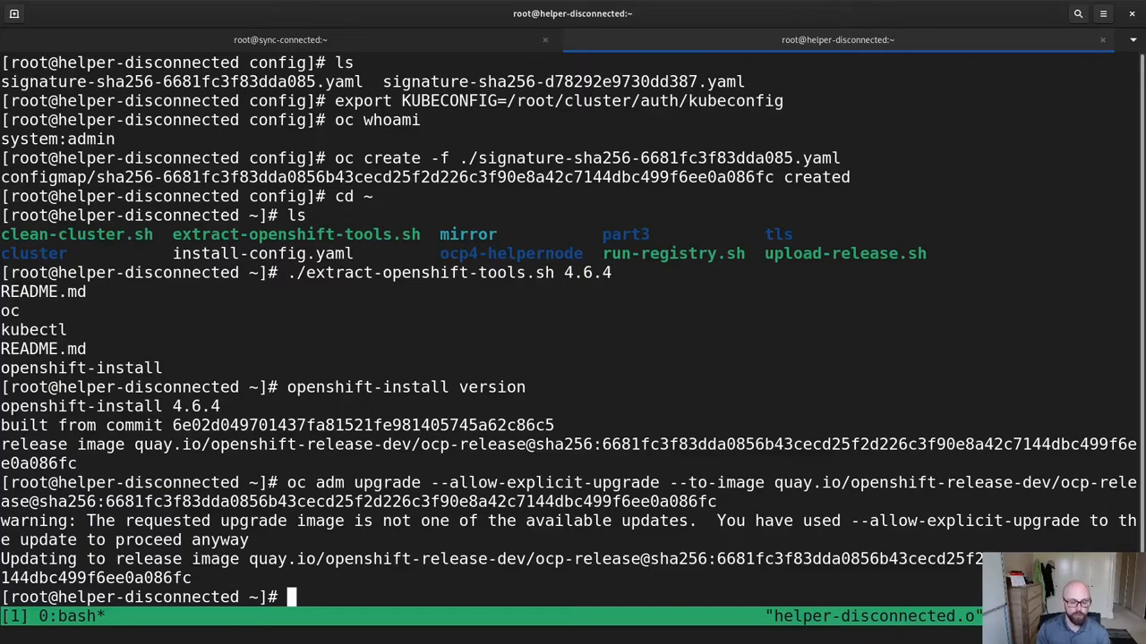
mouse_move(477, 407)
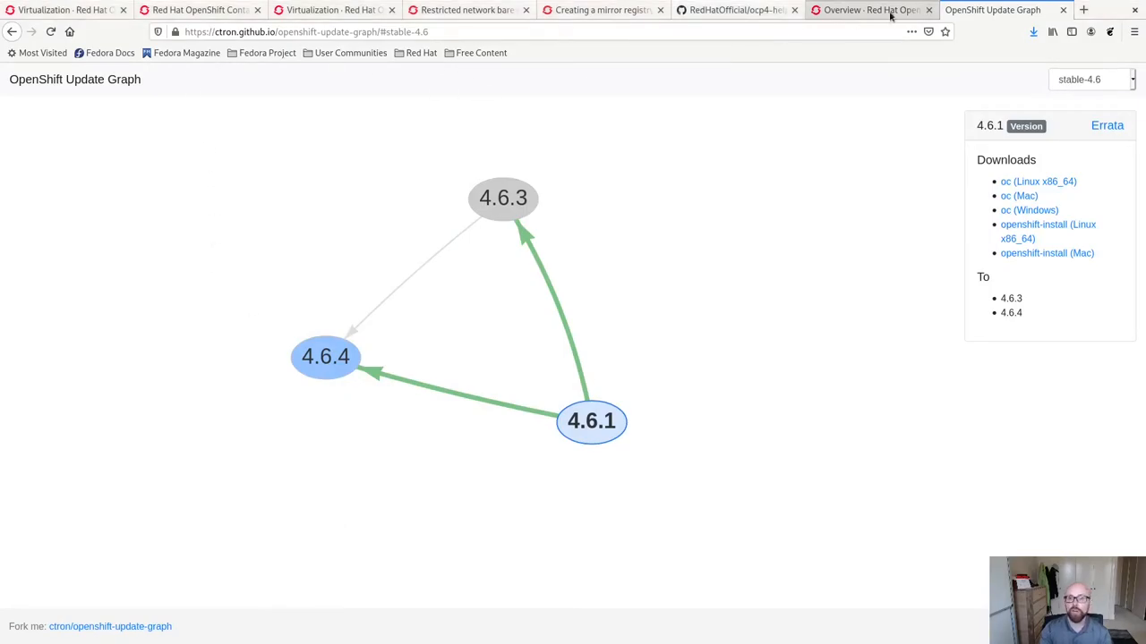
click(868, 10)
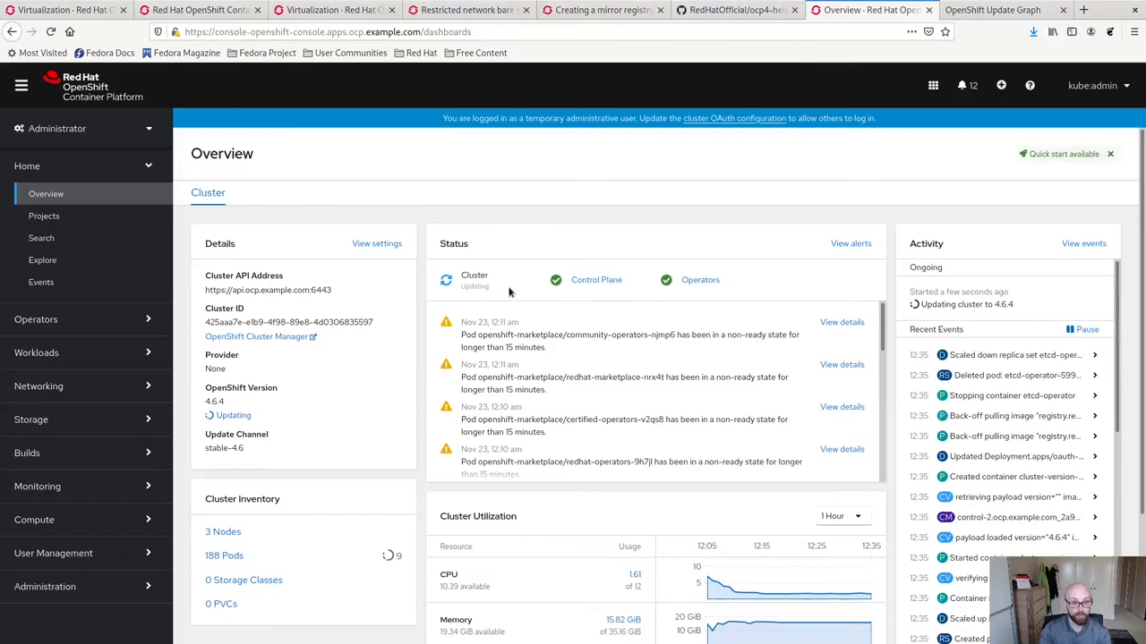
click(45, 586)
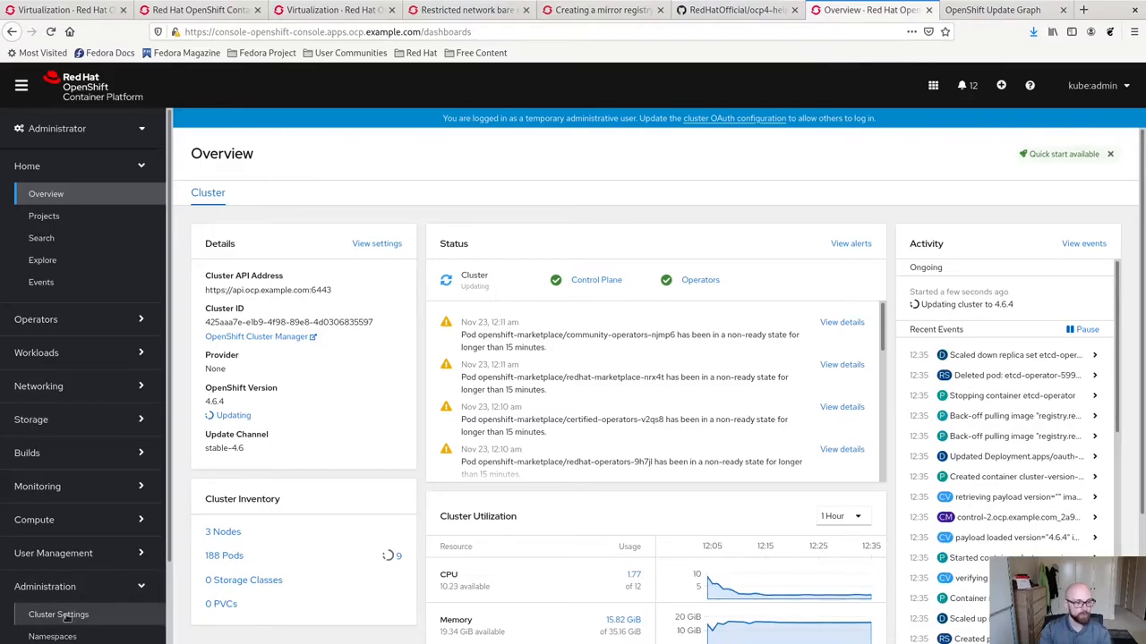
Watch the 4.6.4 update at 1 of 30 operators in Cluster Settings, then switch to the docs
click(58, 614)
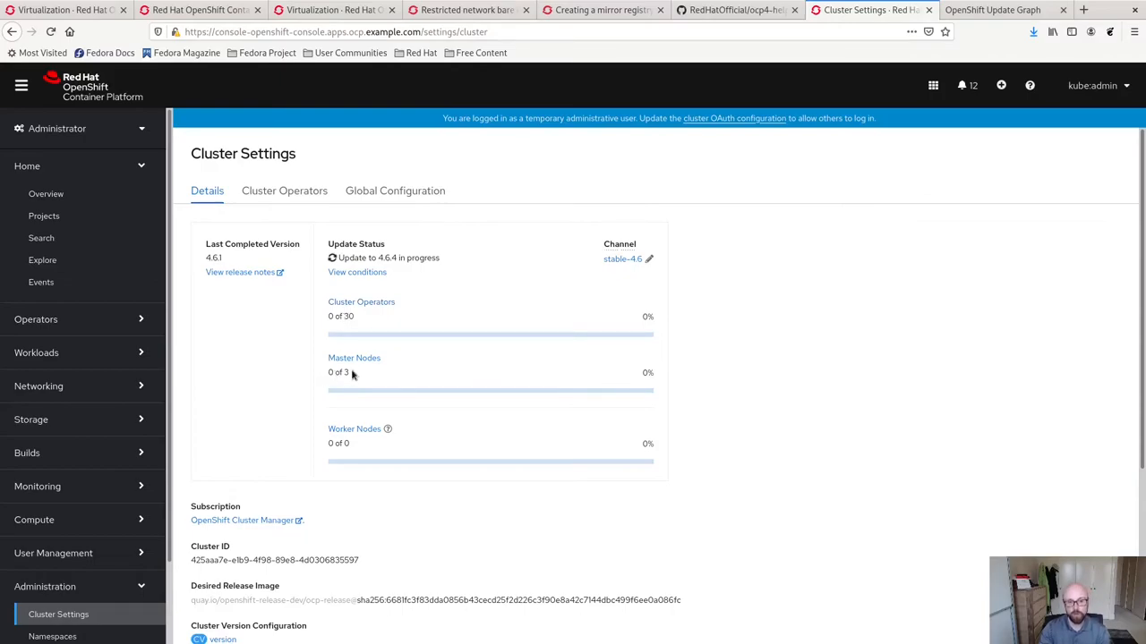
mouse_move(374, 459)
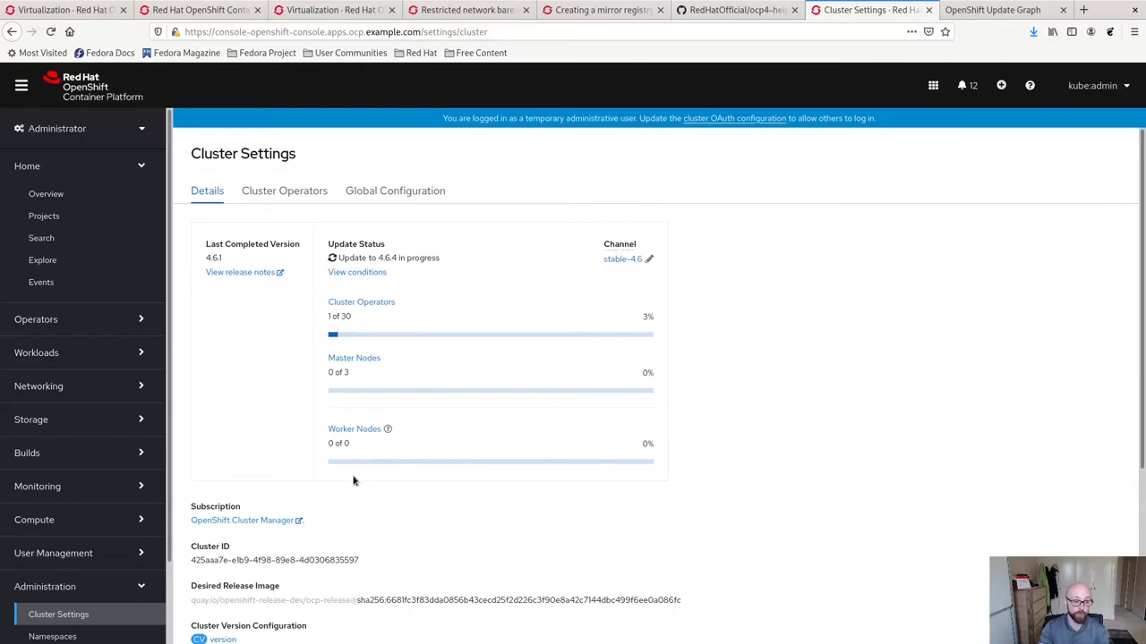
mouse_move(361, 472)
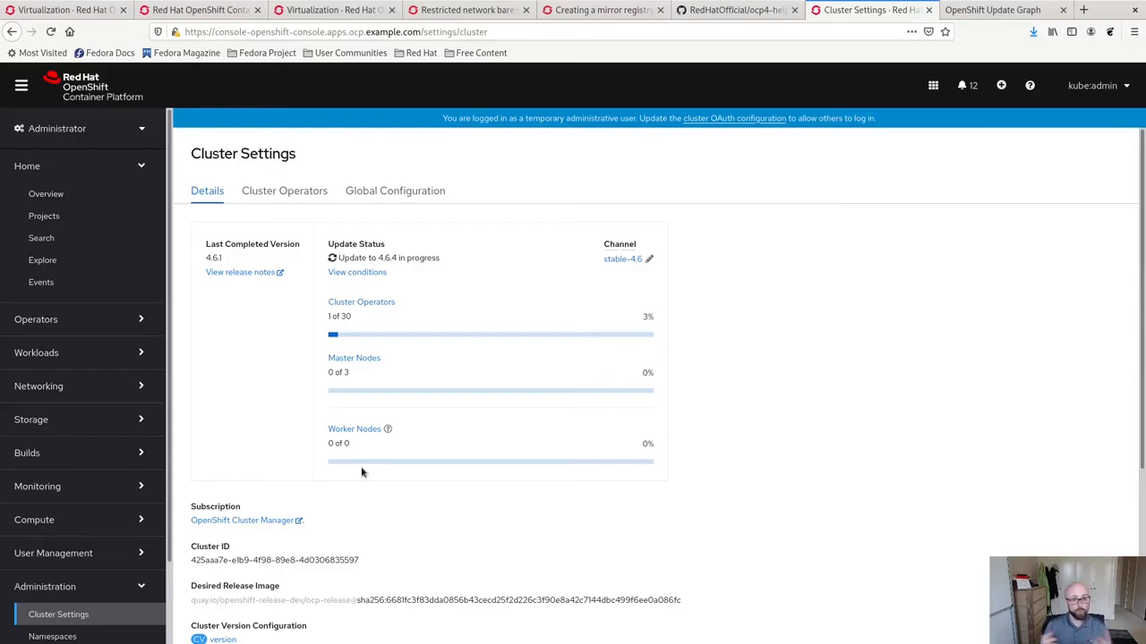
click(466, 10)
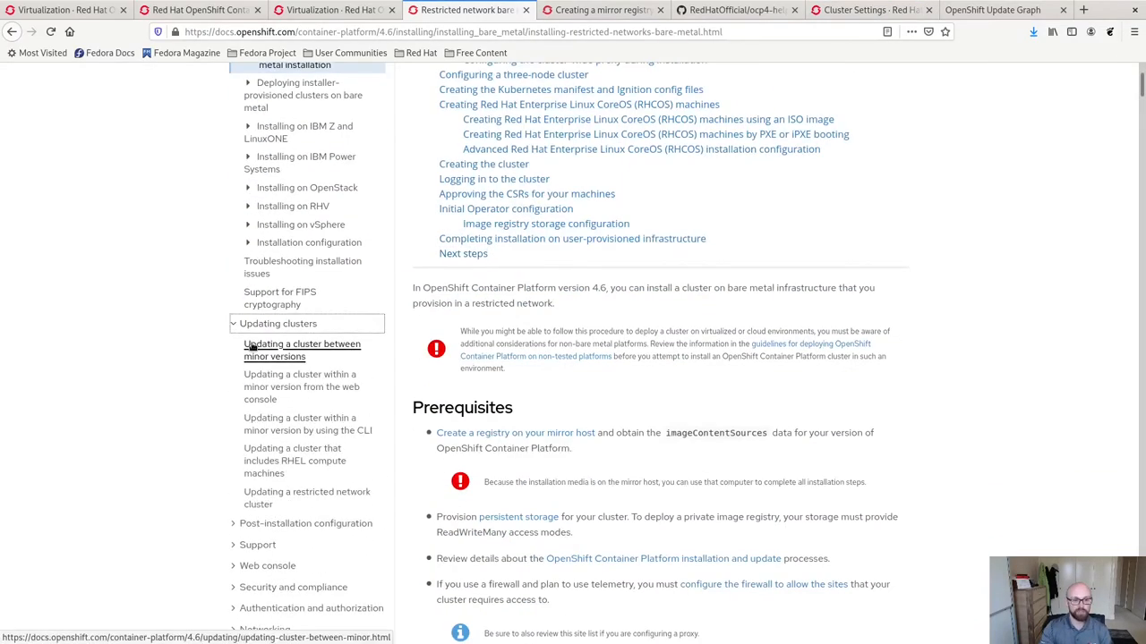
Skim the 'Updating a restricted network cluster' guide, then return to Cluster Settings
click(306, 497)
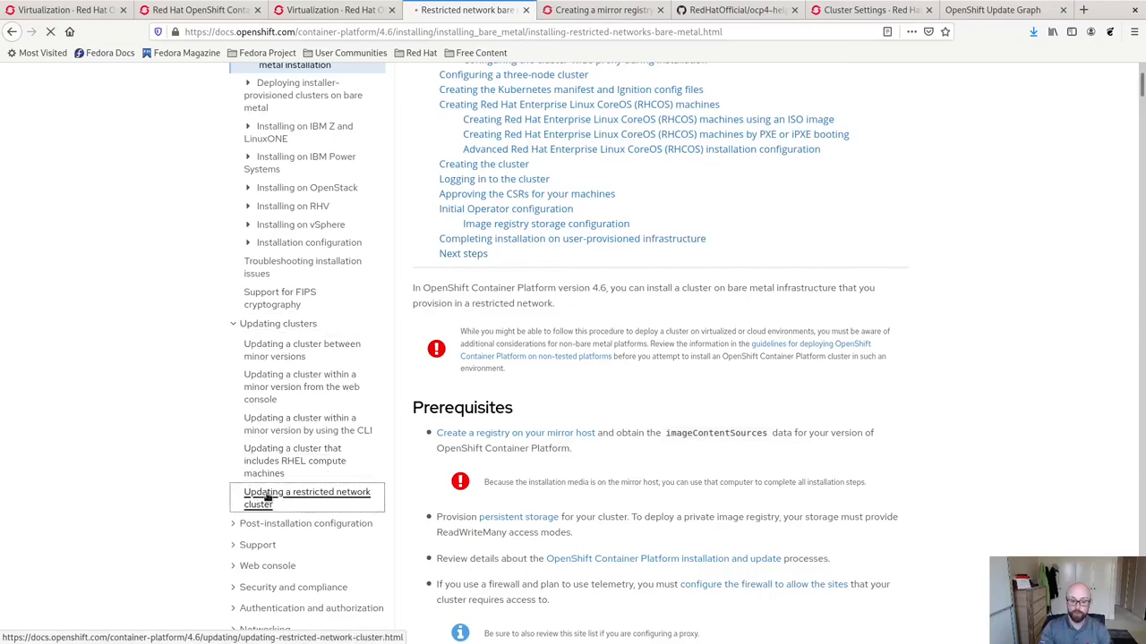
click(306, 497)
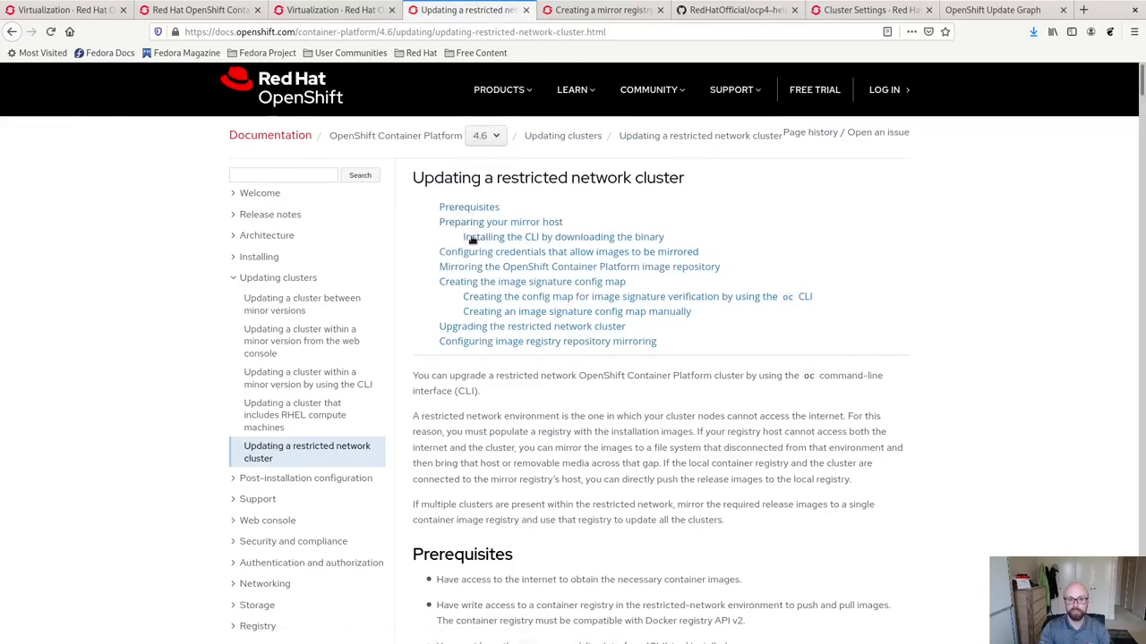
mouse_move(516, 259)
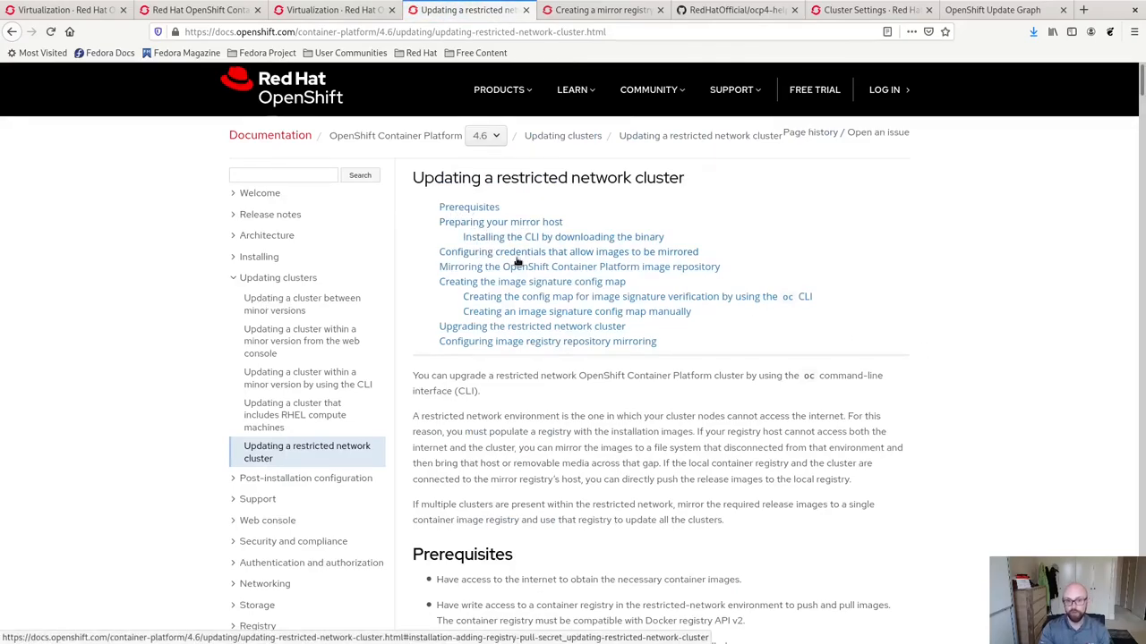
click(504, 281)
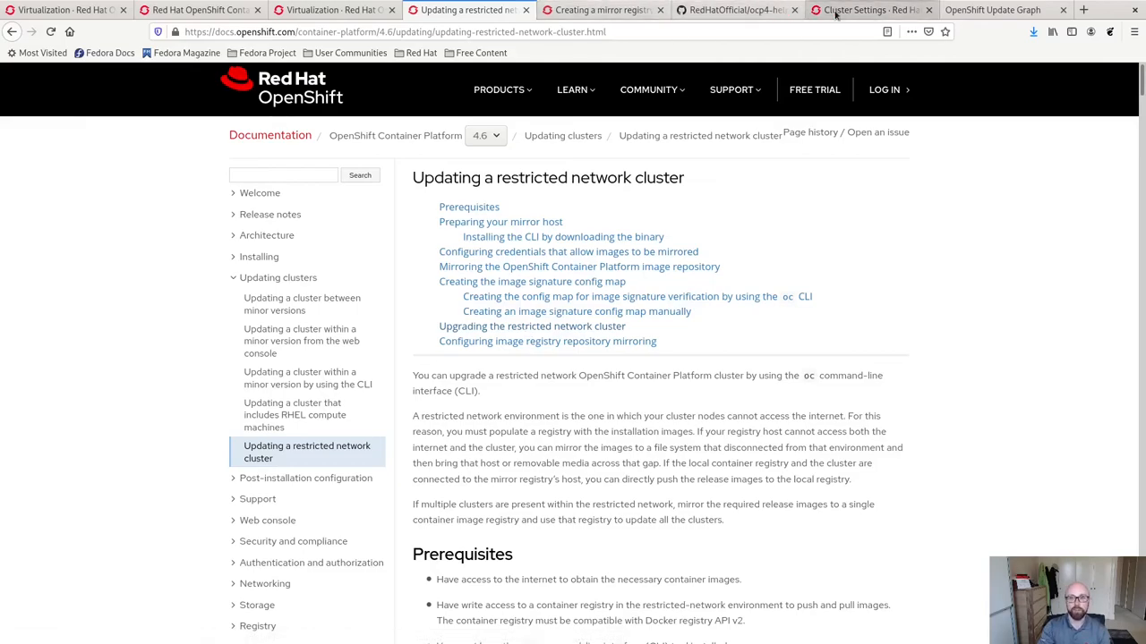
click(864, 10)
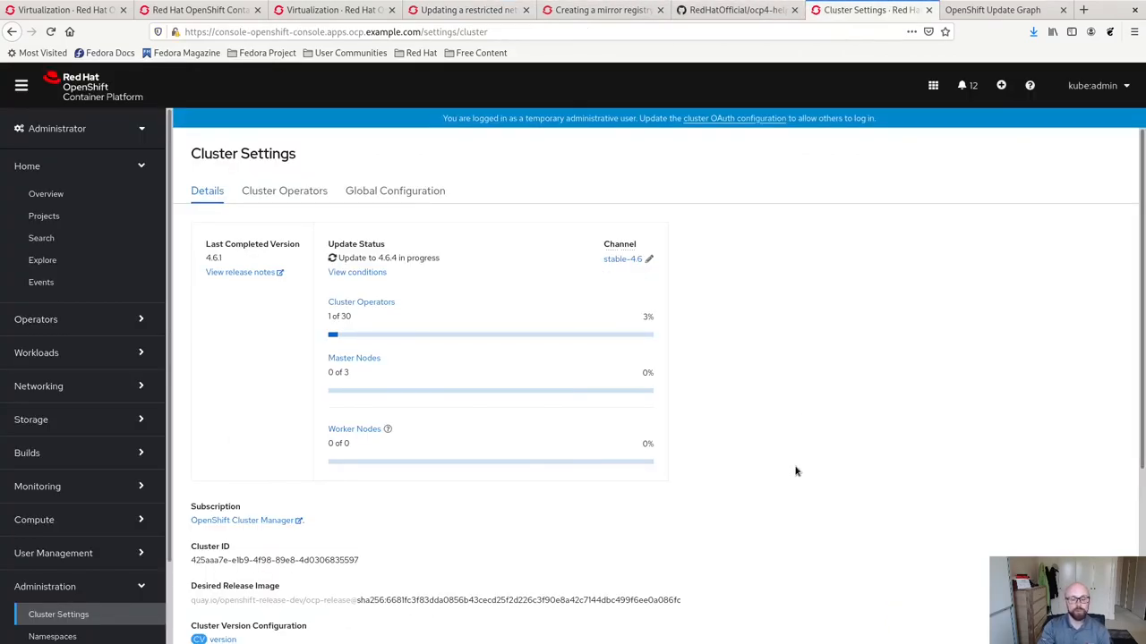